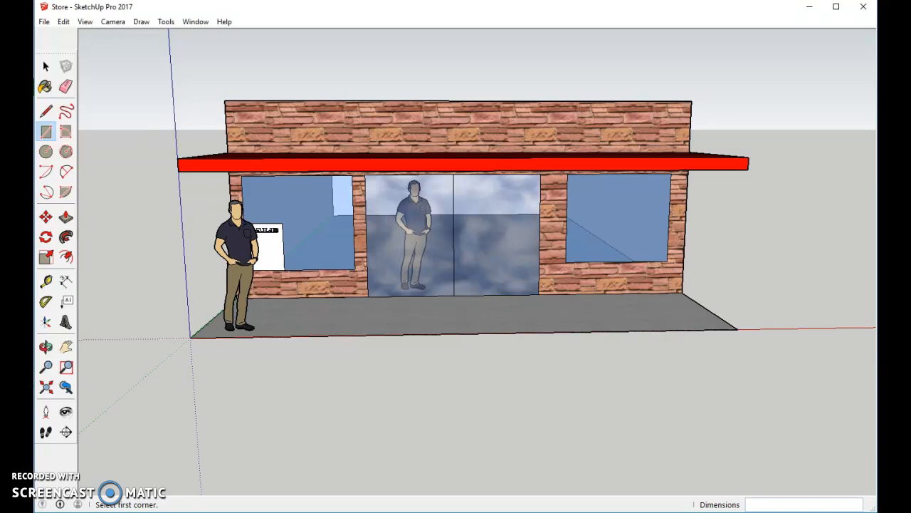
Start a new model, discarding the unsaved changes to the Store model
{"action": "left_click", "coordinate": [45, 21]}
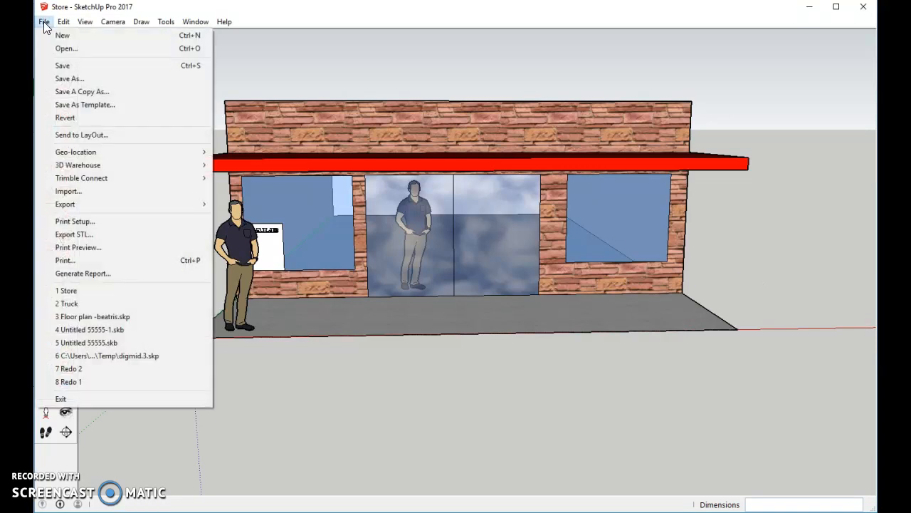
{"action": "left_click", "coordinate": [62, 35]}
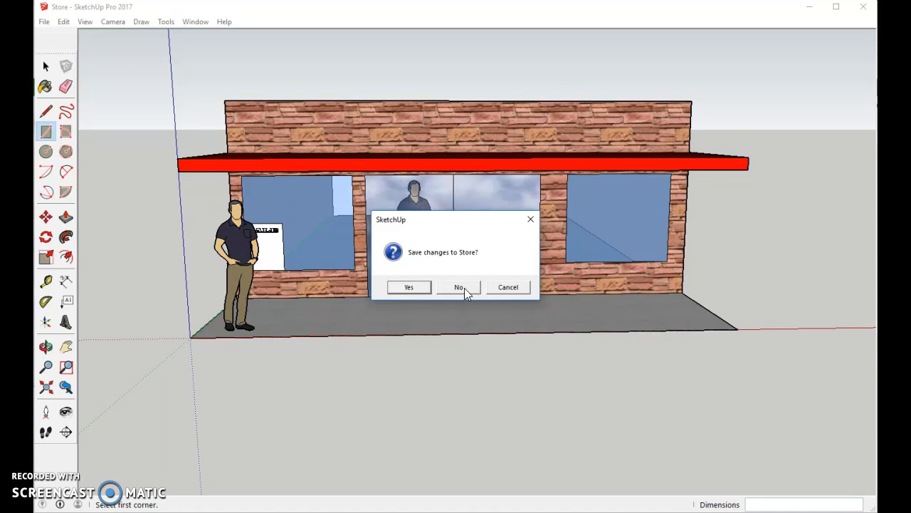
{"action": "left_click", "coordinate": [458, 288]}
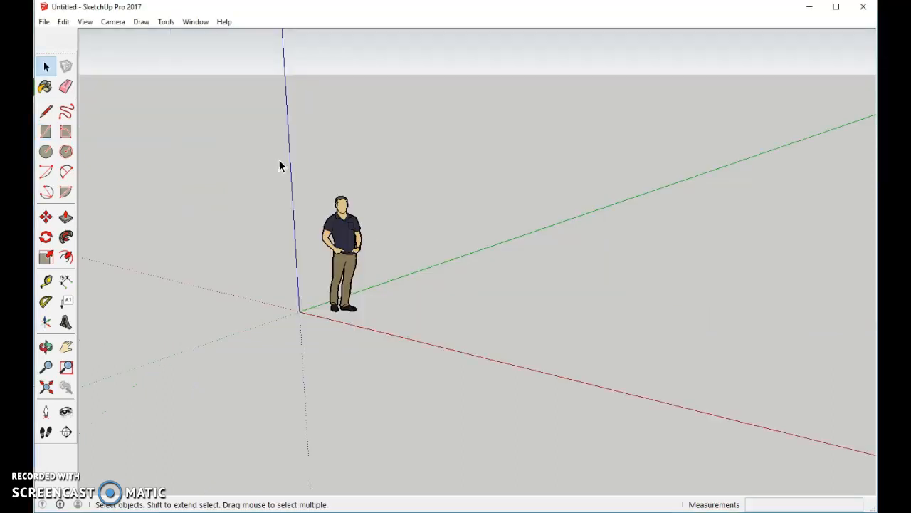
{"action": "mouse_move", "coordinate": [507, 180]}
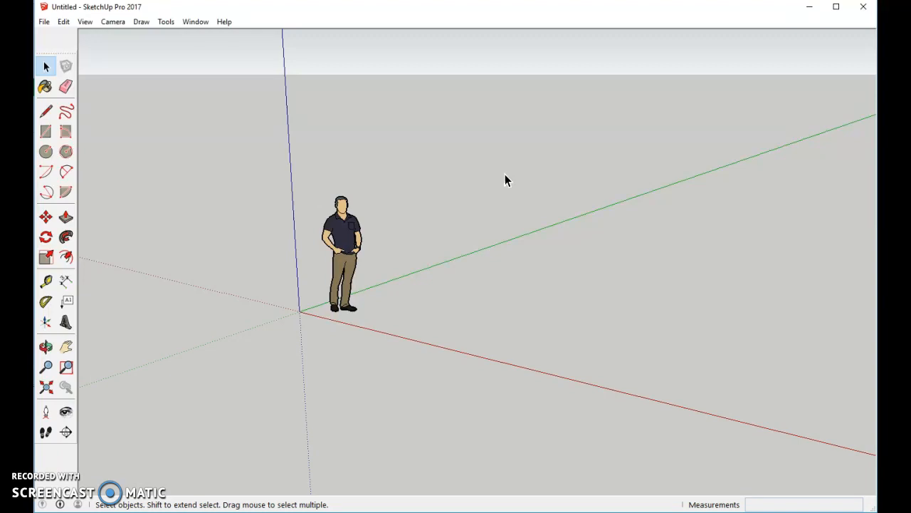
{"action": "mouse_move", "coordinate": [79, 56]}
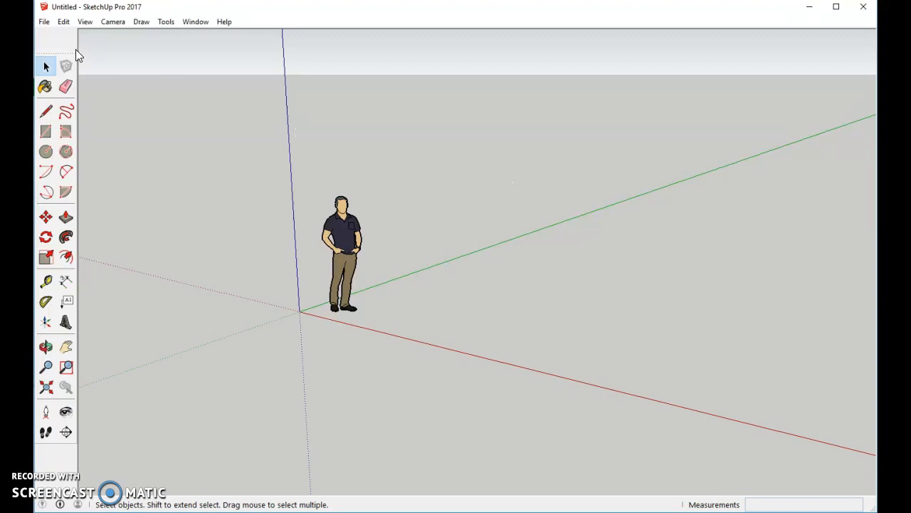
{"action": "left_click", "coordinate": [86, 22]}
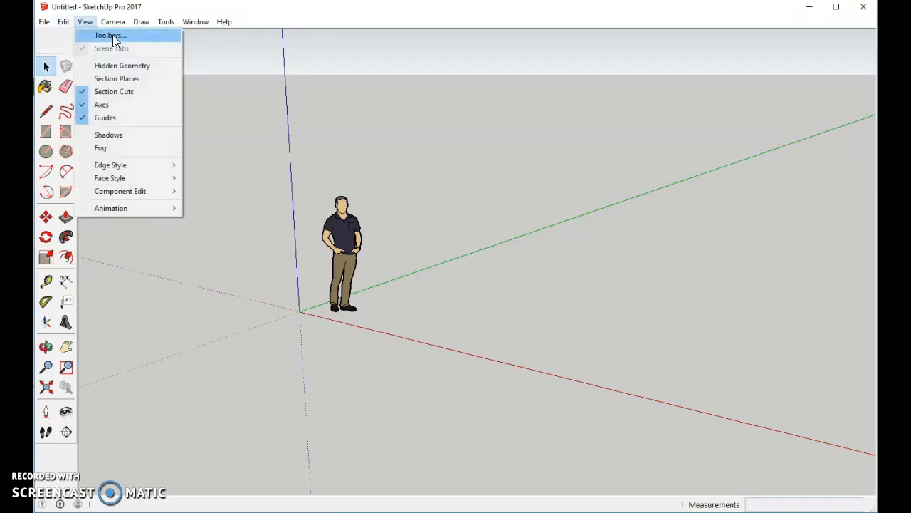
{"action": "left_click", "coordinate": [110, 36]}
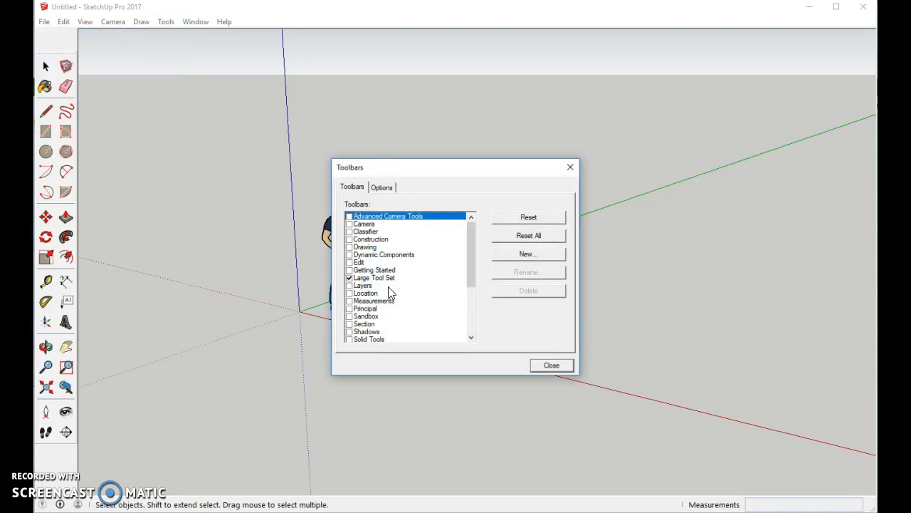
{"action": "mouse_move", "coordinate": [371, 285]}
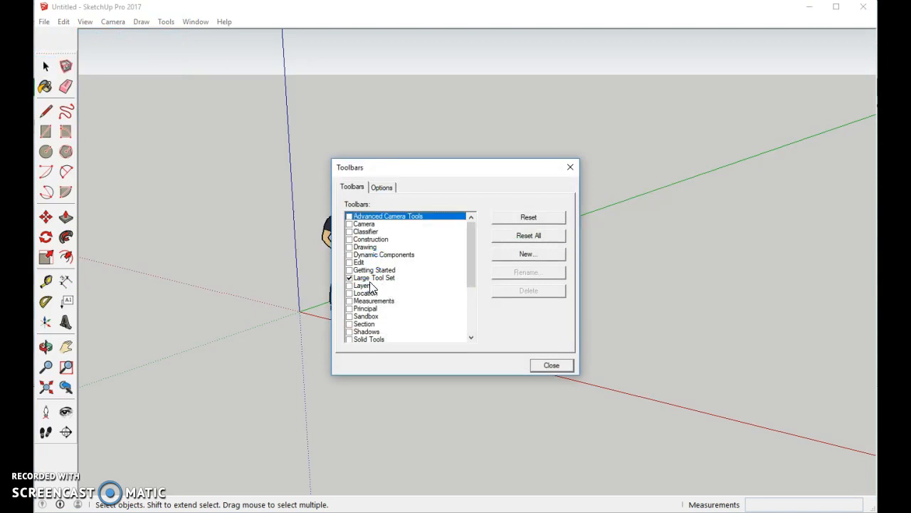
{"action": "left_click", "coordinate": [551, 365]}
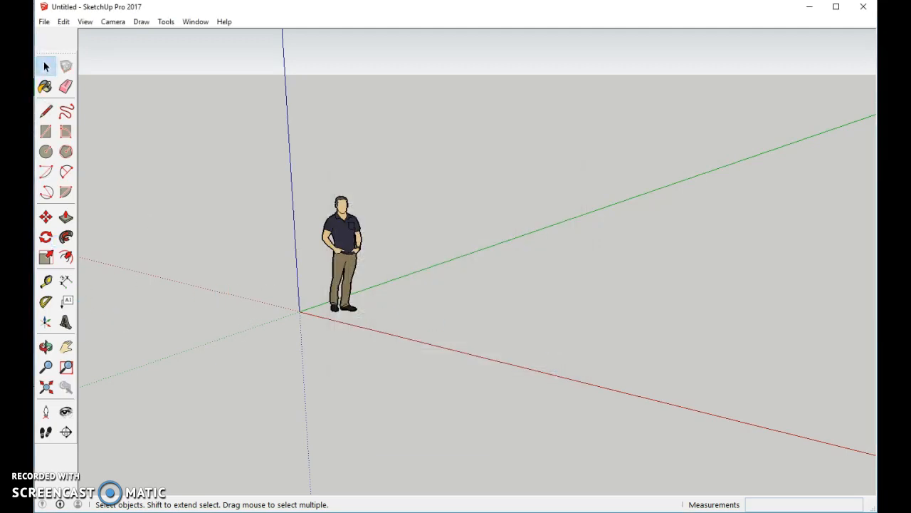
Draw a large ground rectangle from the origin and a line across it parallel to one side
{"action": "left_click", "coordinate": [46, 131]}
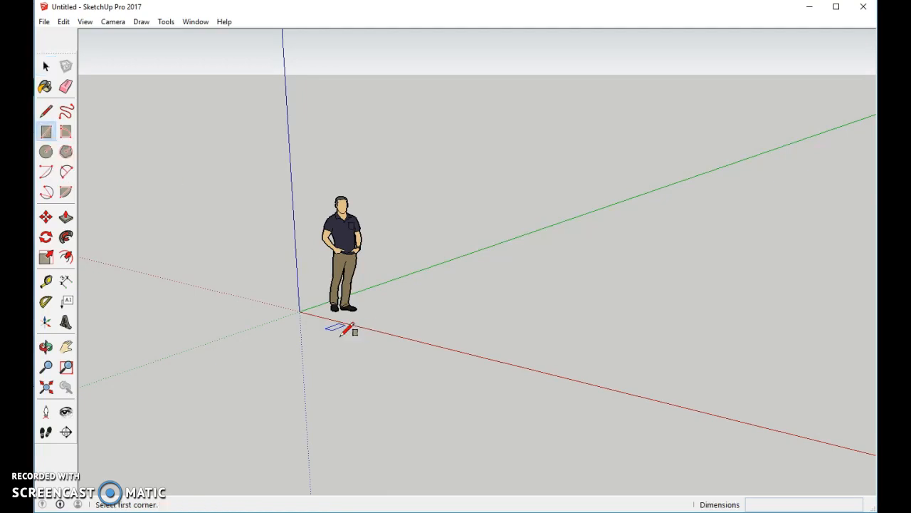
{"action": "left_click", "coordinate": [299, 311]}
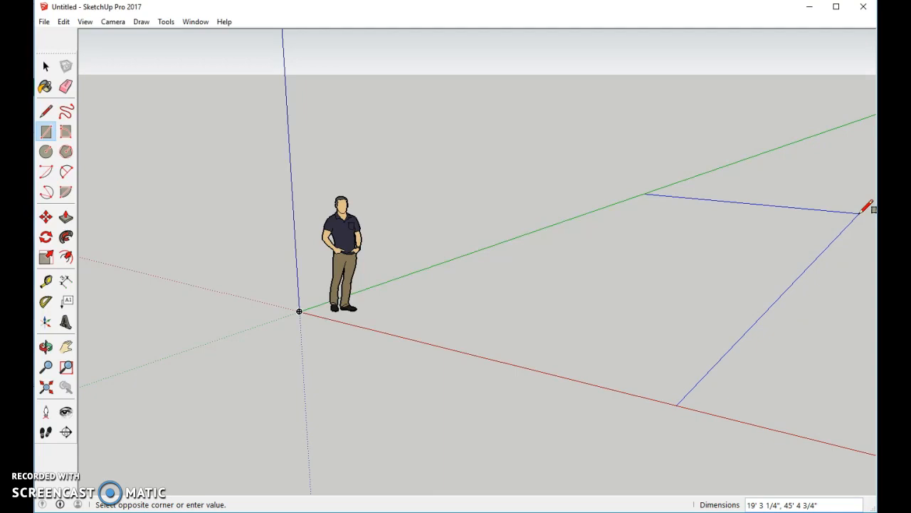
{"action": "mouse_move", "coordinate": [867, 207]}
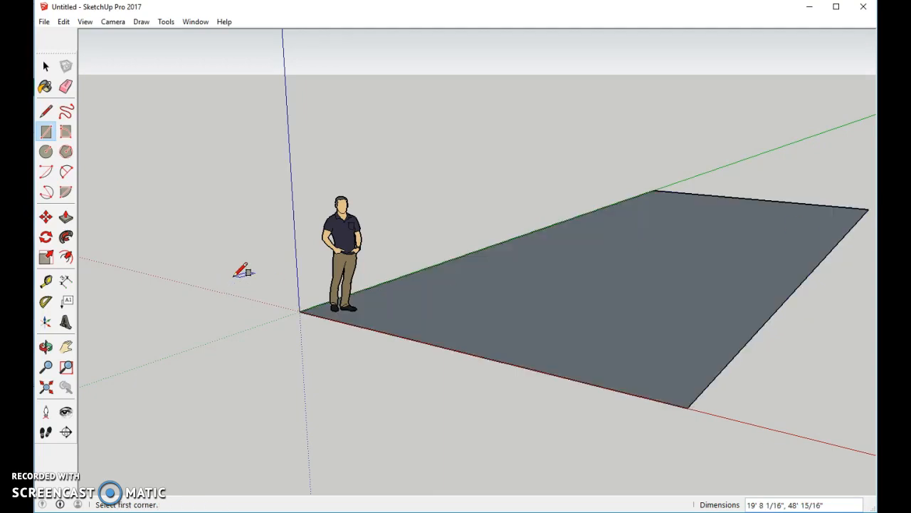
{"action": "mouse_move", "coordinate": [520, 255]}
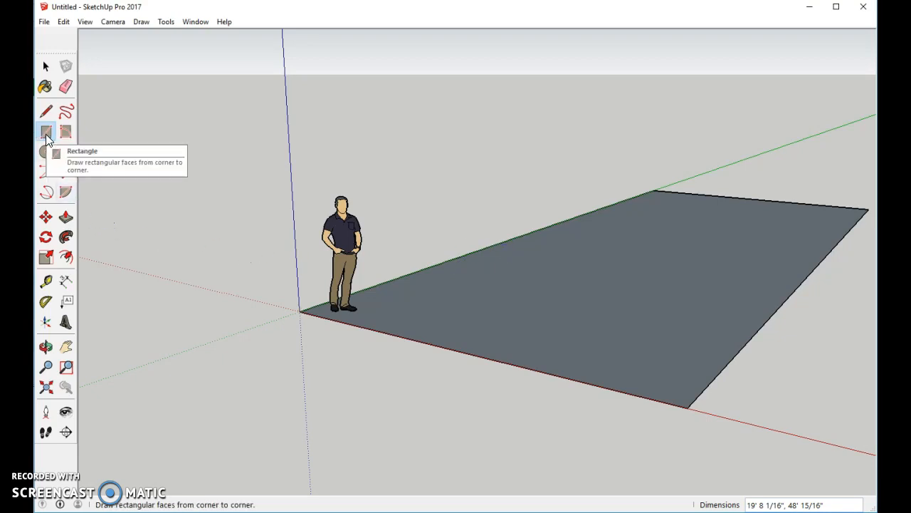
{"action": "left_click", "coordinate": [45, 111]}
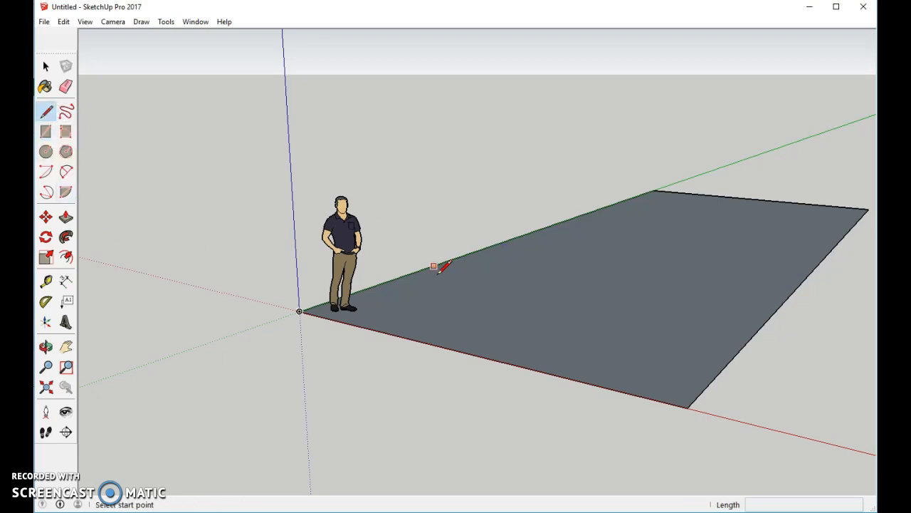
{"action": "mouse_move", "coordinate": [392, 276]}
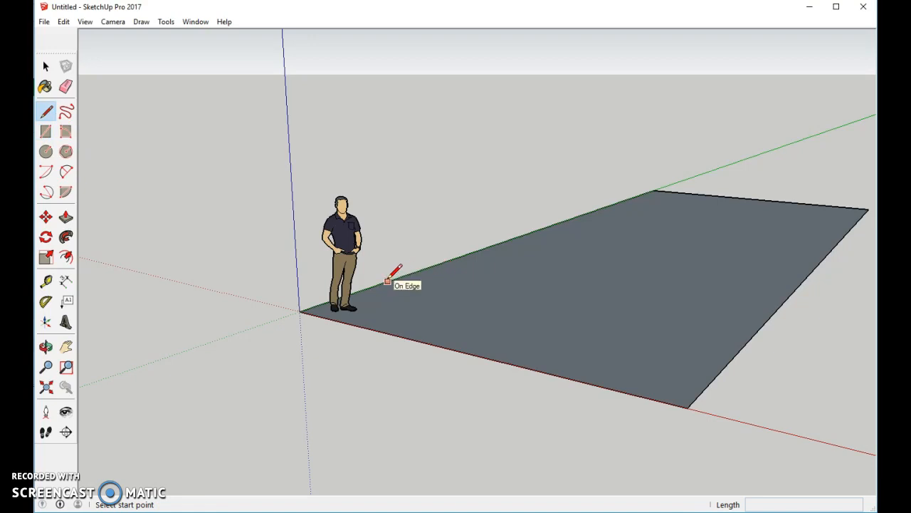
{"action": "left_click", "coordinate": [388, 282]}
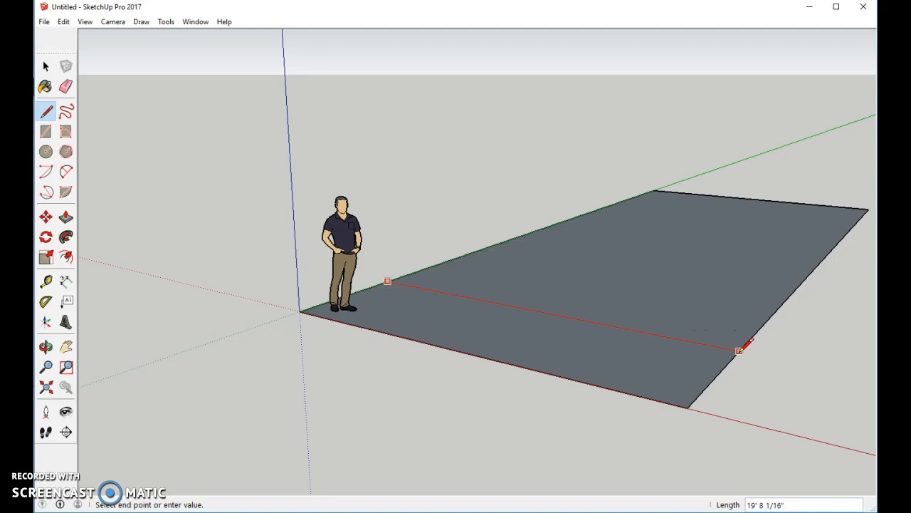
{"action": "left_click", "coordinate": [741, 350]}
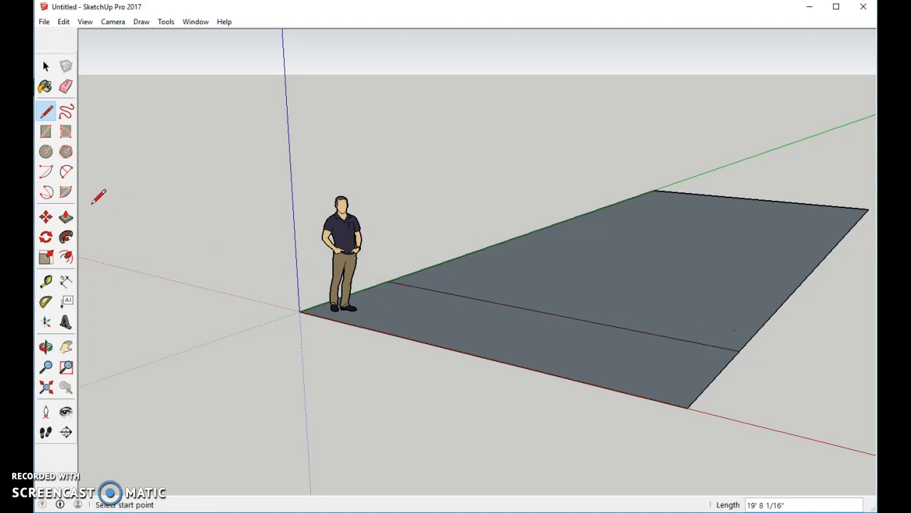
{"action": "left_click", "coordinate": [45, 131]}
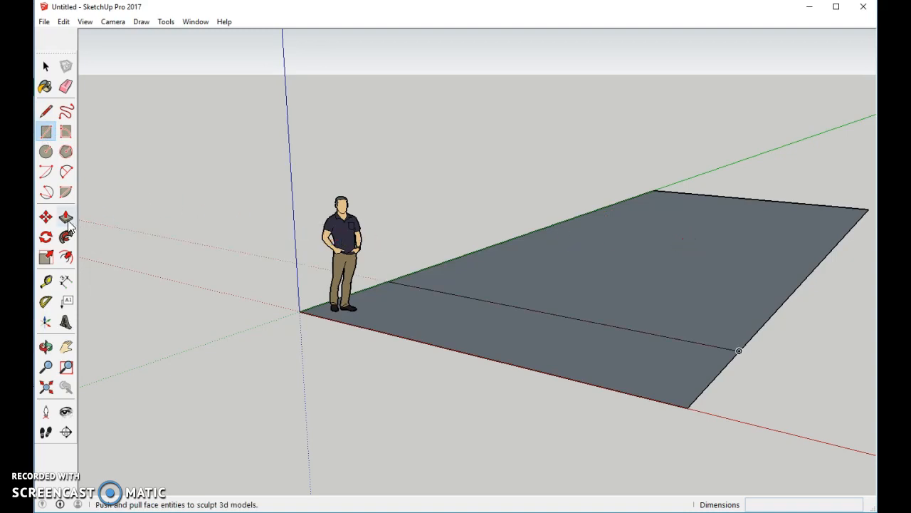
Pull the rear face of the divided floor up into a tall block, leaving the front strip flat
{"action": "left_click", "coordinate": [65, 217]}
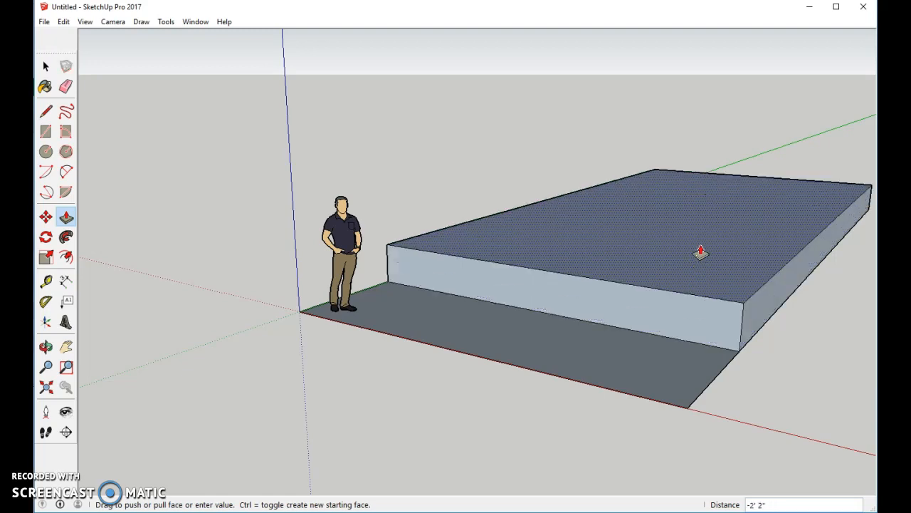
{"action": "left_click_drag", "start_coordinate": [701, 251], "coordinate": [698, 117]}
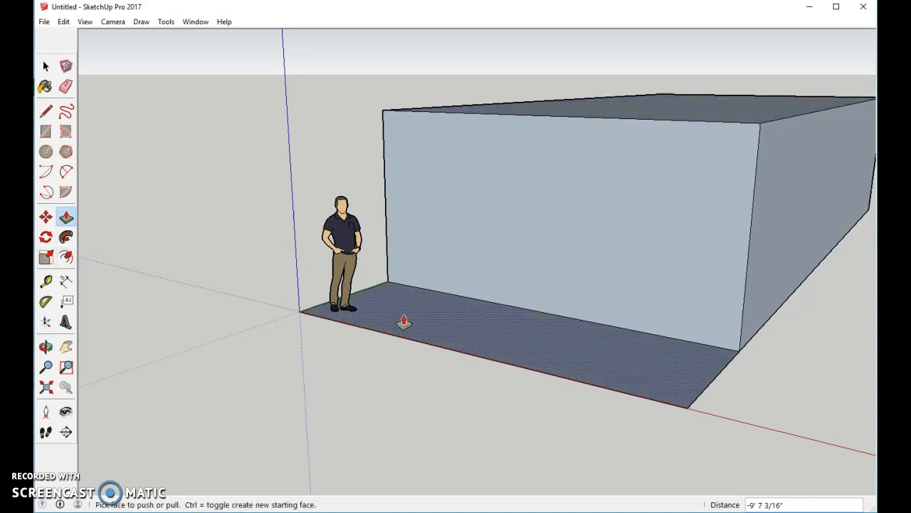
{"action": "mouse_move", "coordinate": [46, 131]}
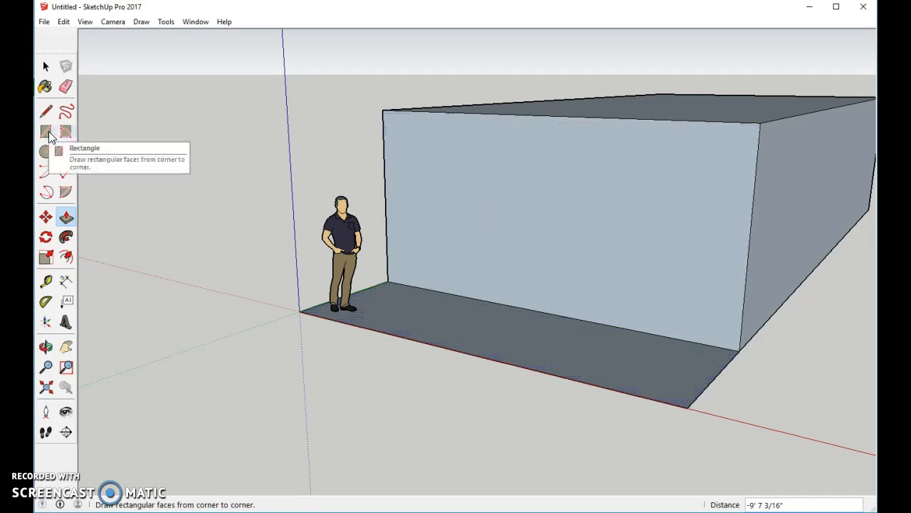
Outline a thin band near the top of the front wall and a central doorway at its base
{"action": "left_click", "coordinate": [45, 131]}
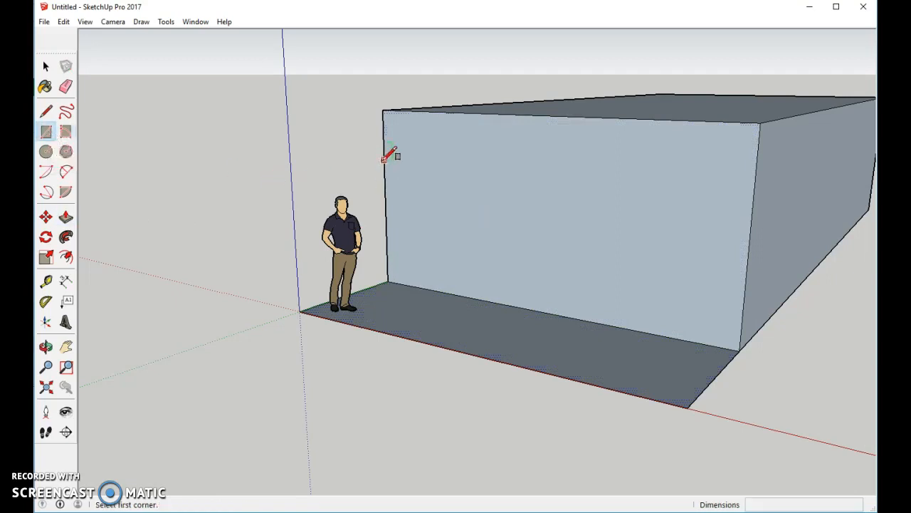
{"action": "left_click", "coordinate": [385, 159]}
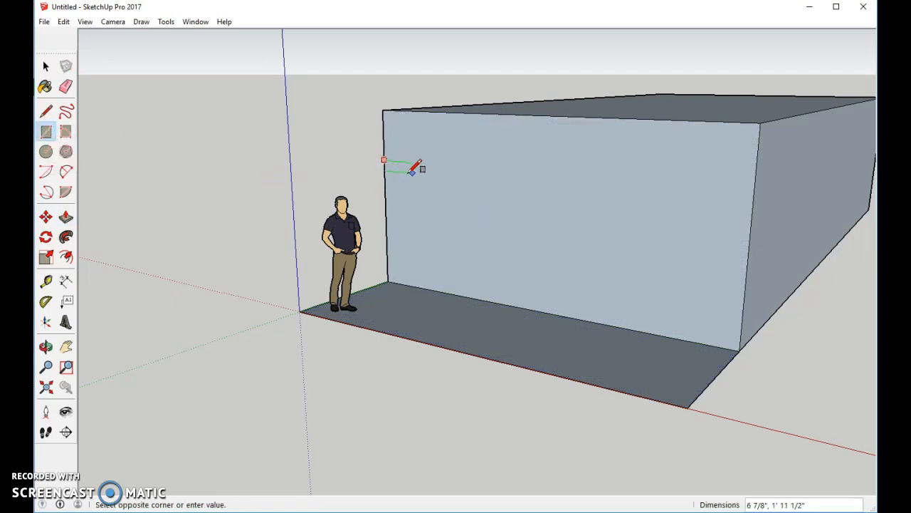
{"action": "mouse_move", "coordinate": [755, 198]}
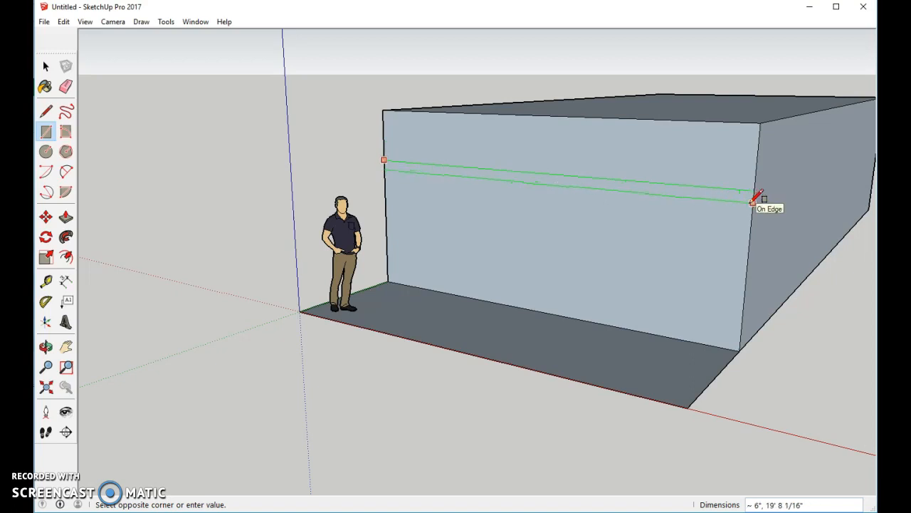
{"action": "left_click", "coordinate": [762, 199]}
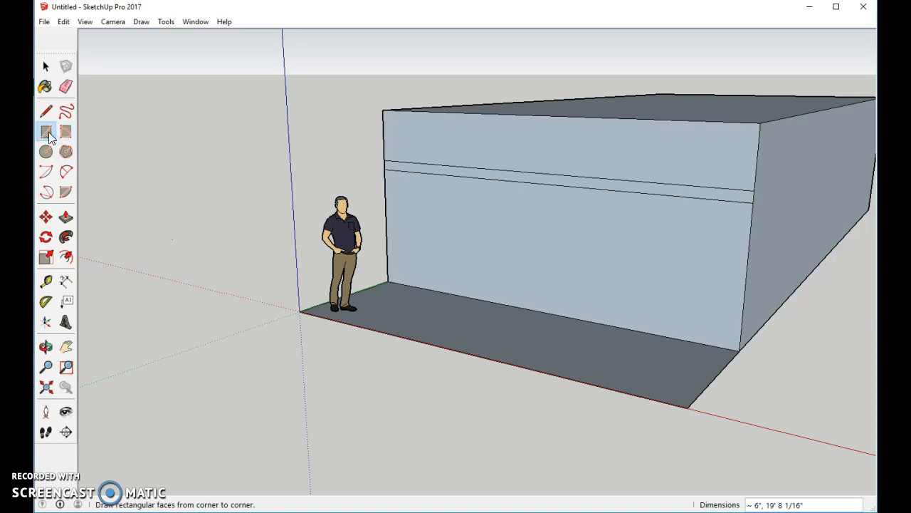
{"action": "mouse_move", "coordinate": [499, 295]}
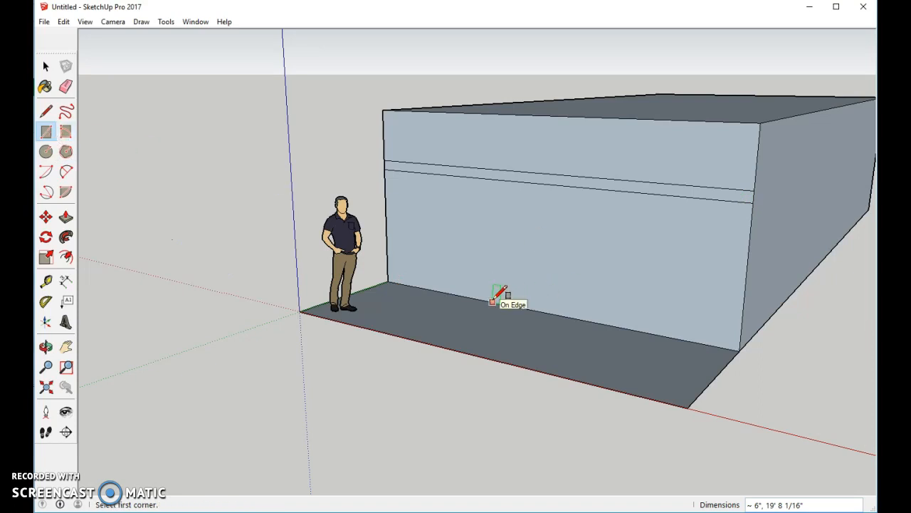
{"action": "left_click", "coordinate": [483, 299]}
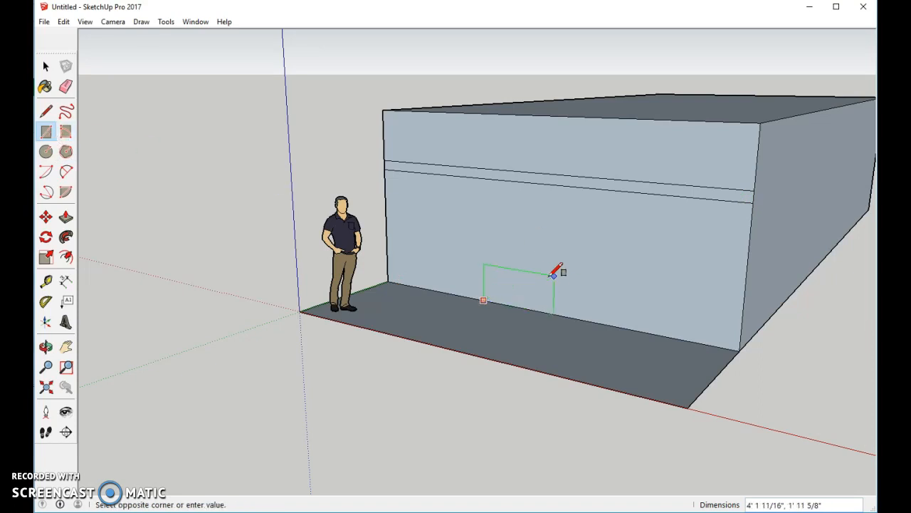
{"action": "mouse_move", "coordinate": [616, 203]}
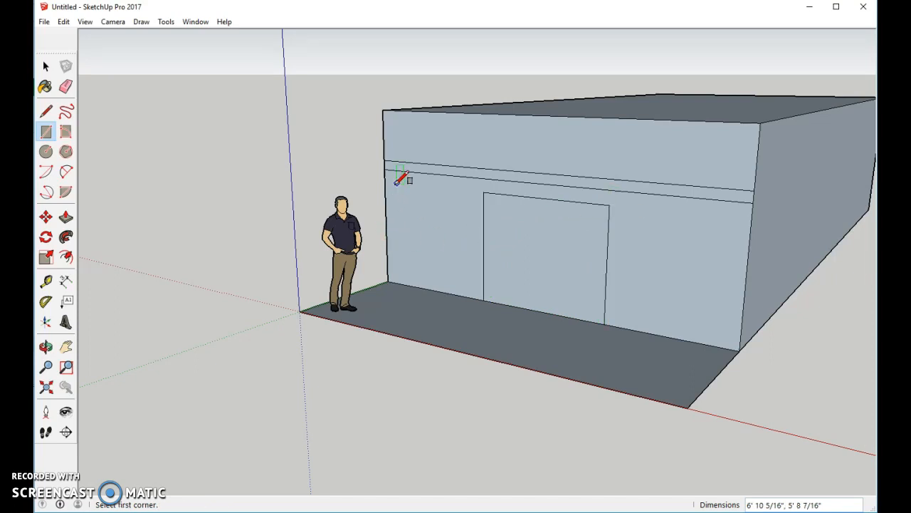
Outline a window rectangle on each side of the doorway
{"action": "left_click", "coordinate": [395, 185]}
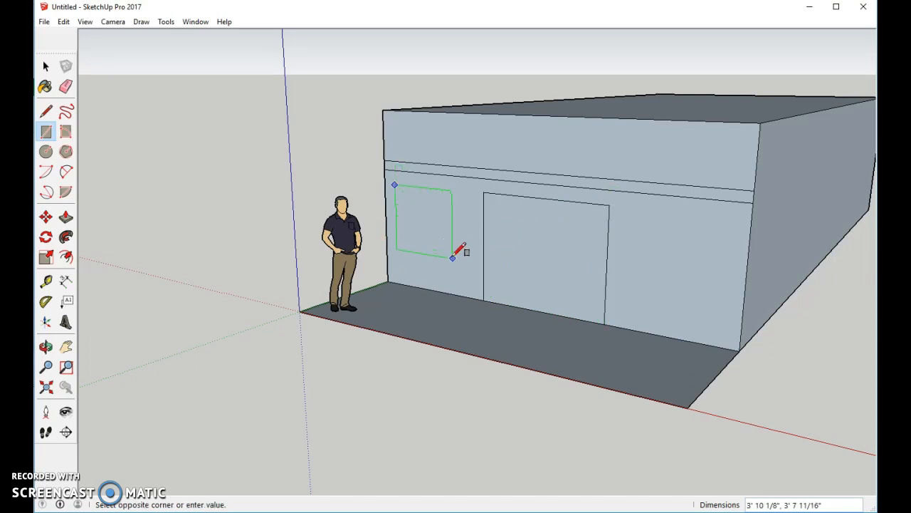
{"action": "left_click", "coordinate": [452, 258]}
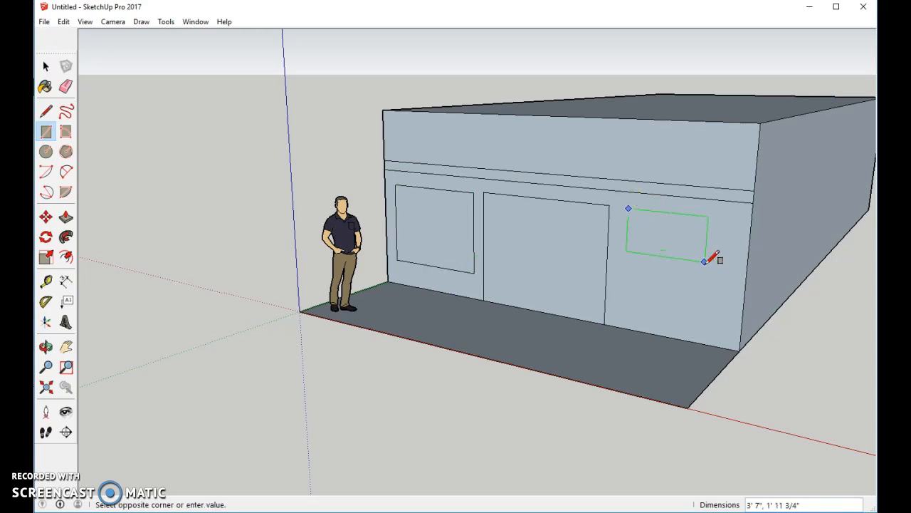
{"action": "mouse_move", "coordinate": [730, 302]}
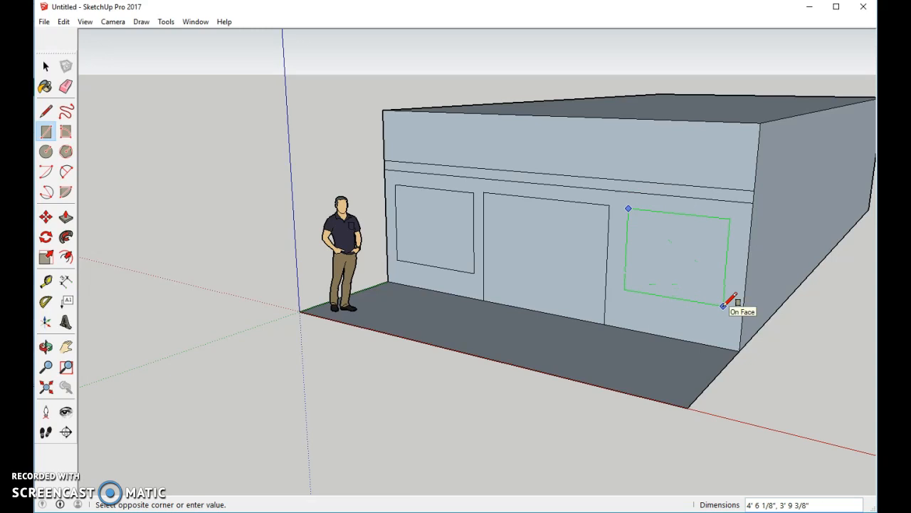
{"action": "left_click", "coordinate": [733, 302]}
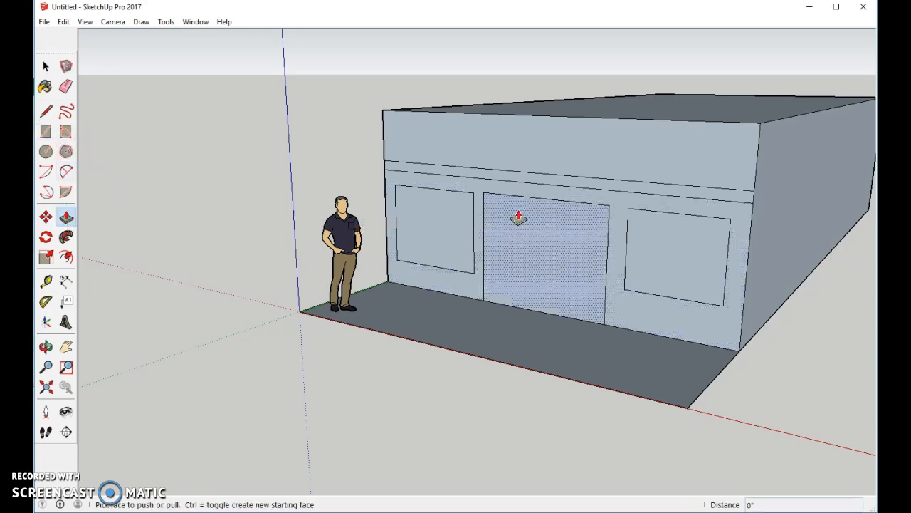
Pull the band above the windows outward into a wide overhanging awning
{"action": "left_click_drag", "start_coordinate": [518, 217], "coordinate": [491, 197]}
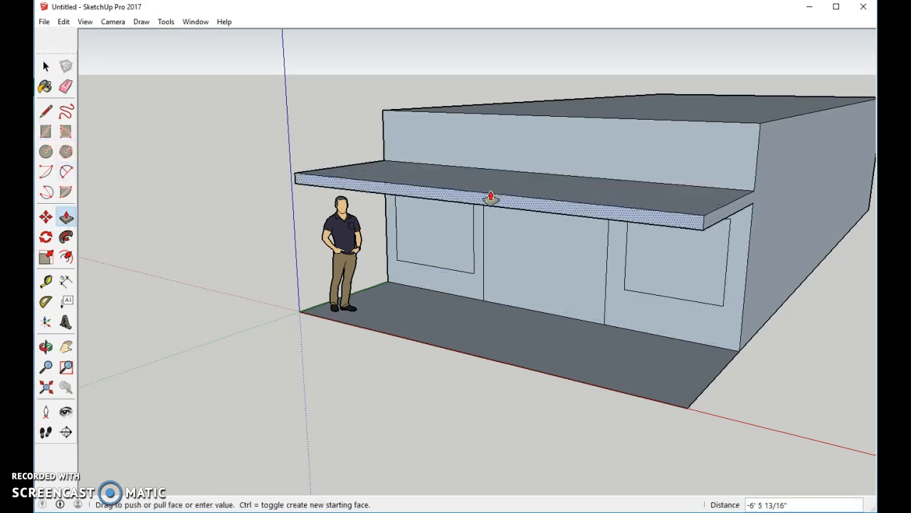
{"action": "left_click_drag", "start_coordinate": [492, 198], "coordinate": [485, 295]}
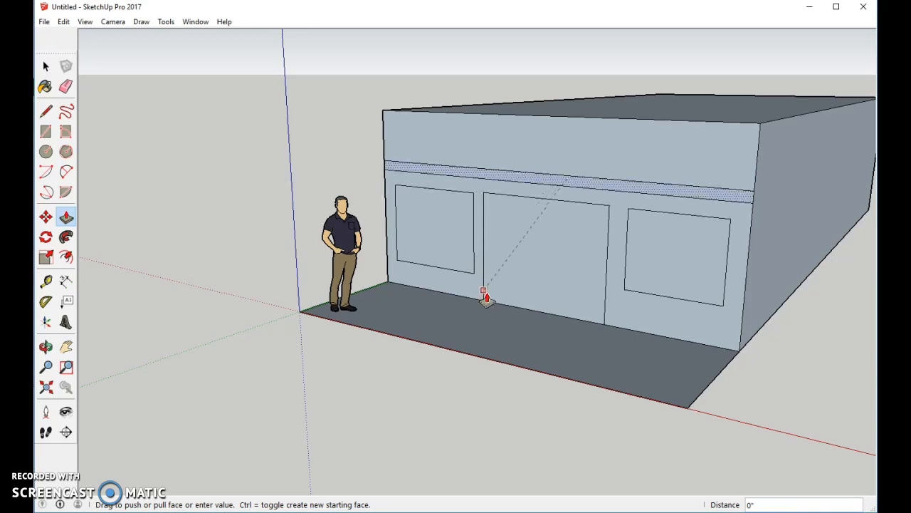
{"action": "left_click_drag", "start_coordinate": [485, 295], "coordinate": [516, 370]}
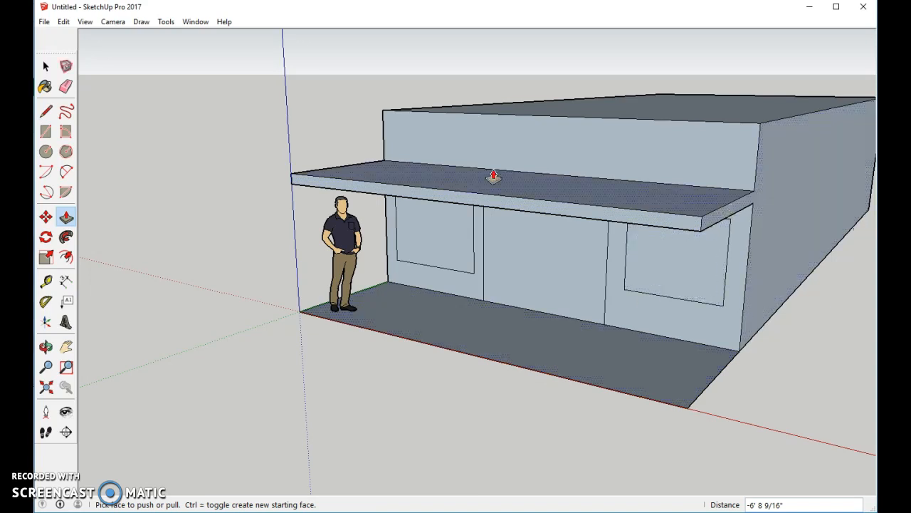
{"action": "mouse_move", "coordinate": [308, 107]}
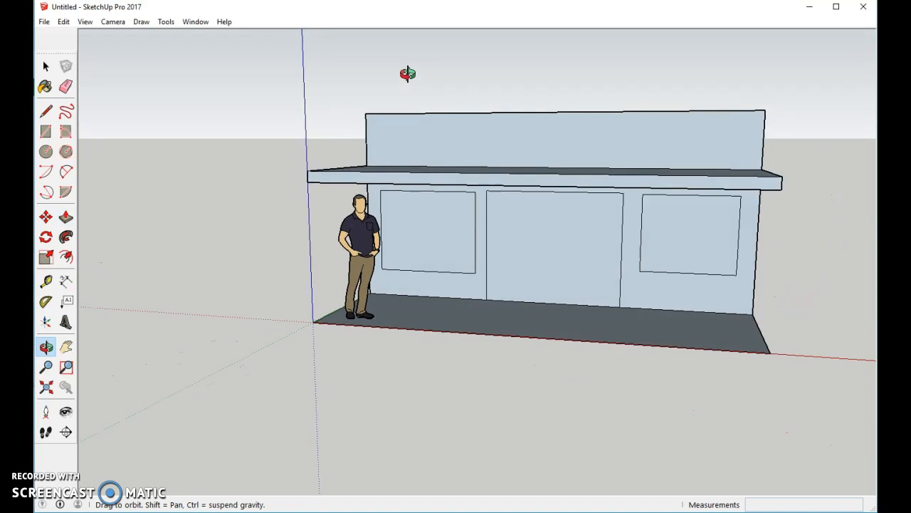
Draw a small sign rectangle in the lower right corner of the left window
{"action": "left_click", "coordinate": [45, 131]}
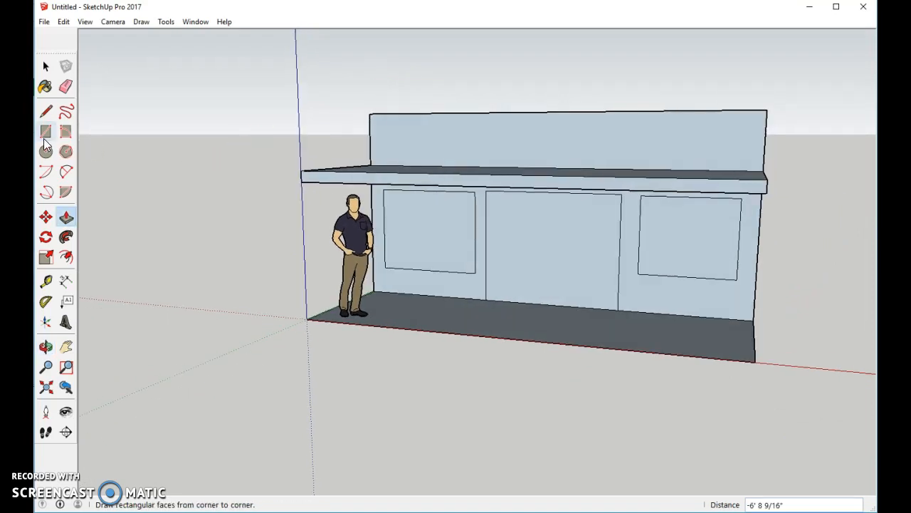
{"action": "left_click", "coordinate": [46, 131]}
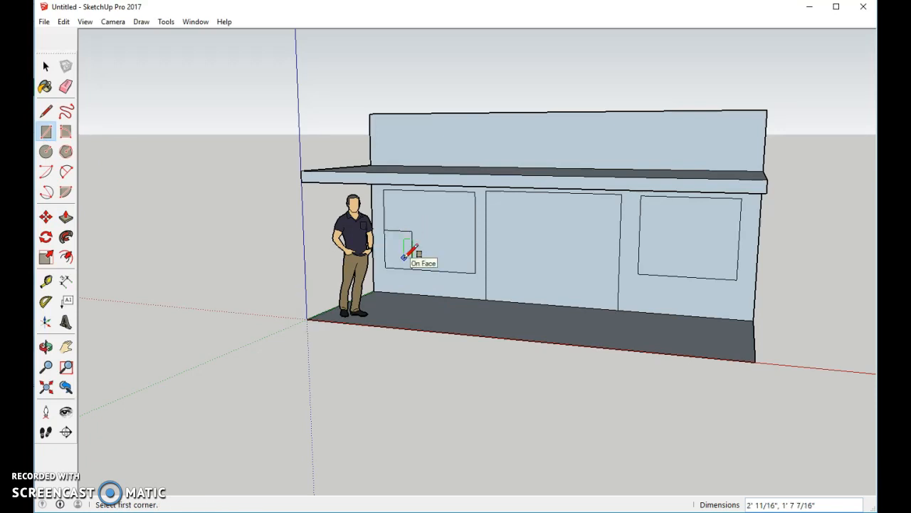
{"action": "left_click", "coordinate": [45, 88]}
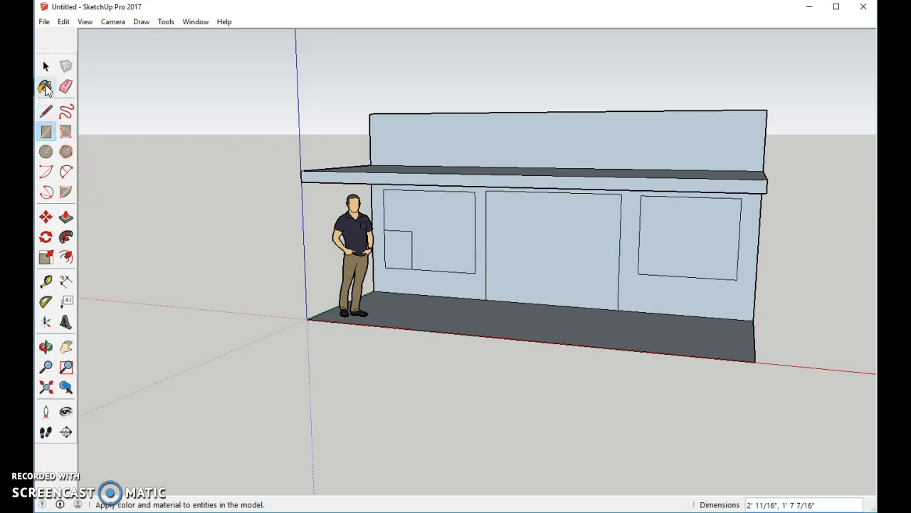
Paint the walls with the Stone Flagstone Ashlar texture from Brick, Cladding and Siding
{"action": "left_click", "coordinate": [46, 87]}
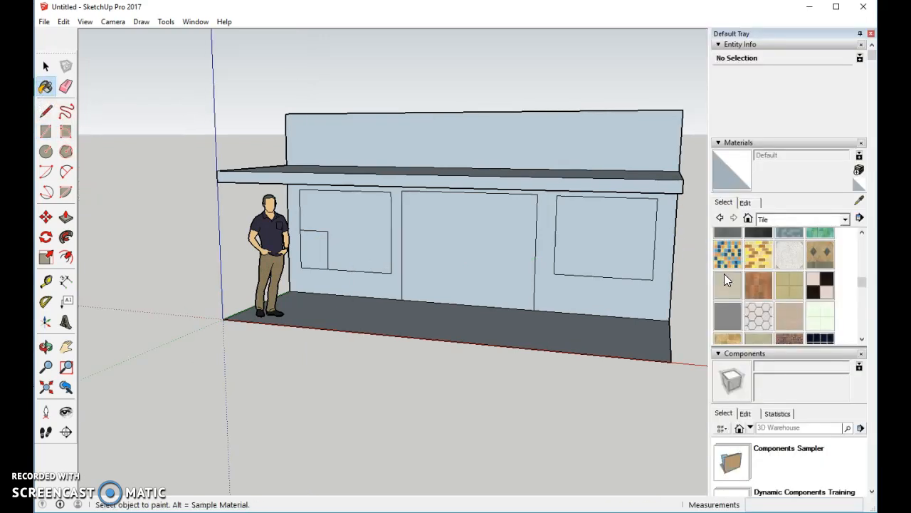
{"action": "left_click", "coordinate": [846, 219]}
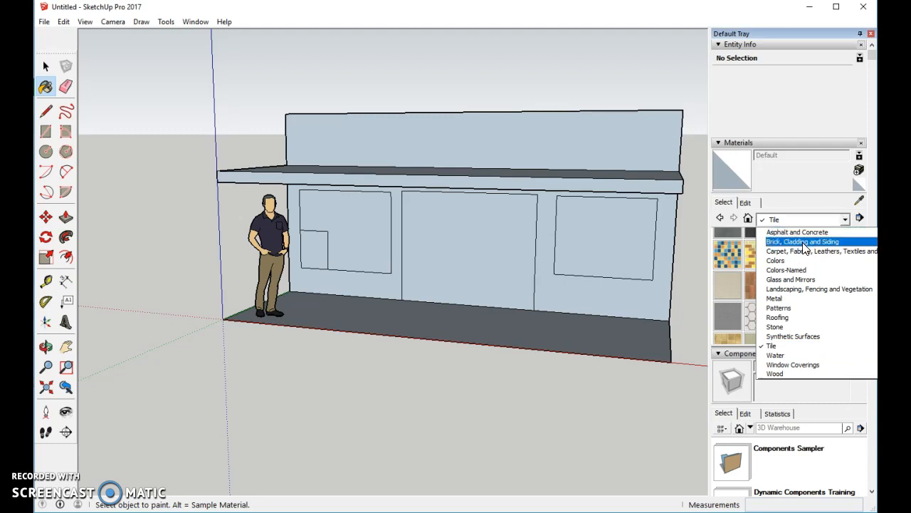
{"action": "left_click", "coordinate": [804, 242]}
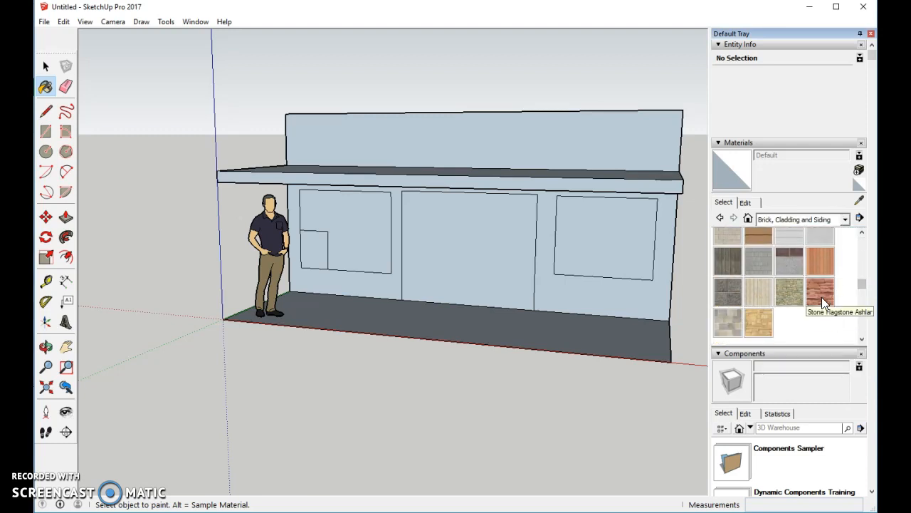
{"action": "left_click", "coordinate": [820, 292]}
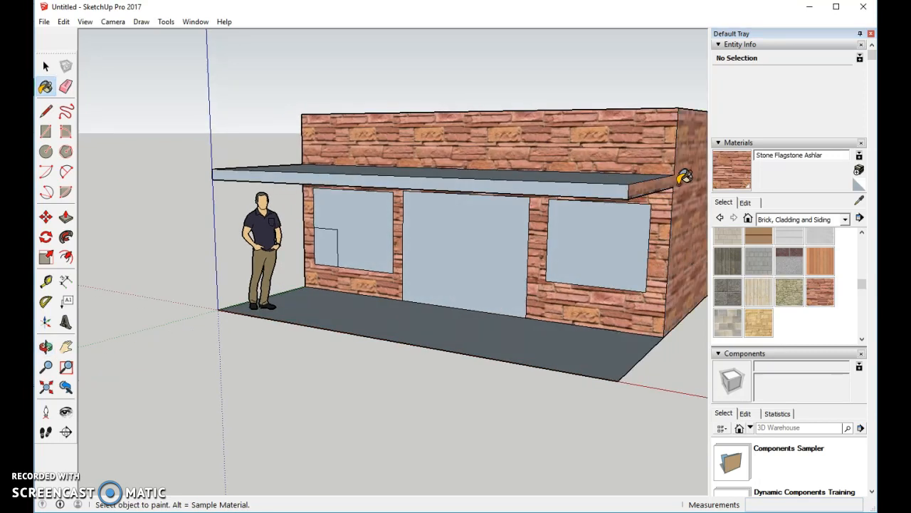
{"action": "mouse_move", "coordinate": [123, 157]}
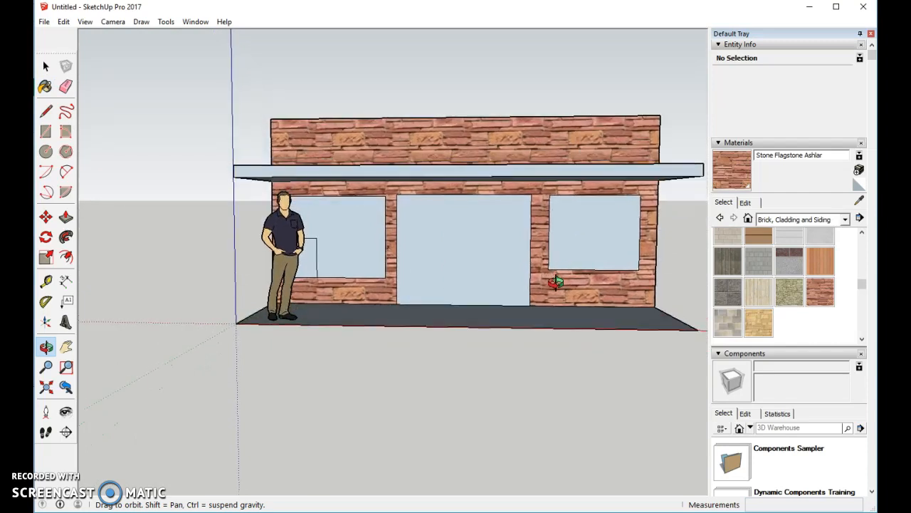
Paint the awning bright red and the small sign white from the Colors category
{"action": "left_click", "coordinate": [844, 219]}
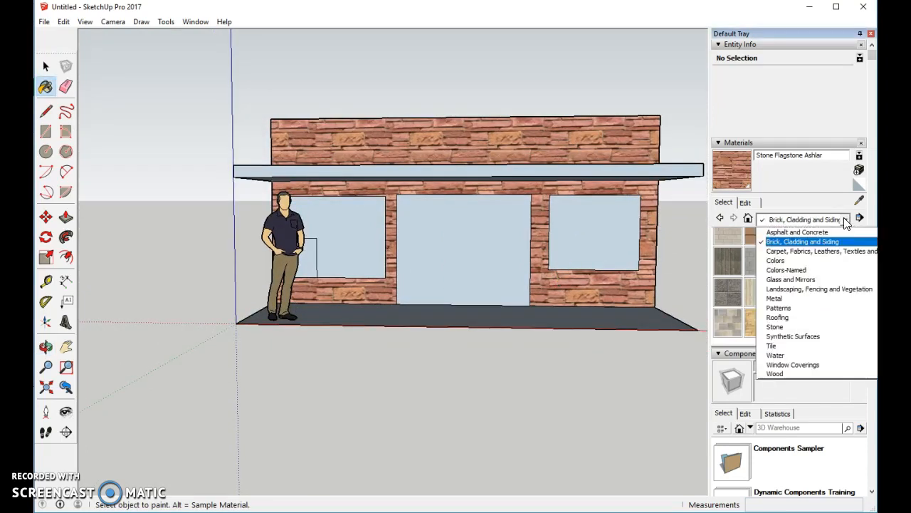
{"action": "mouse_move", "coordinate": [775, 259]}
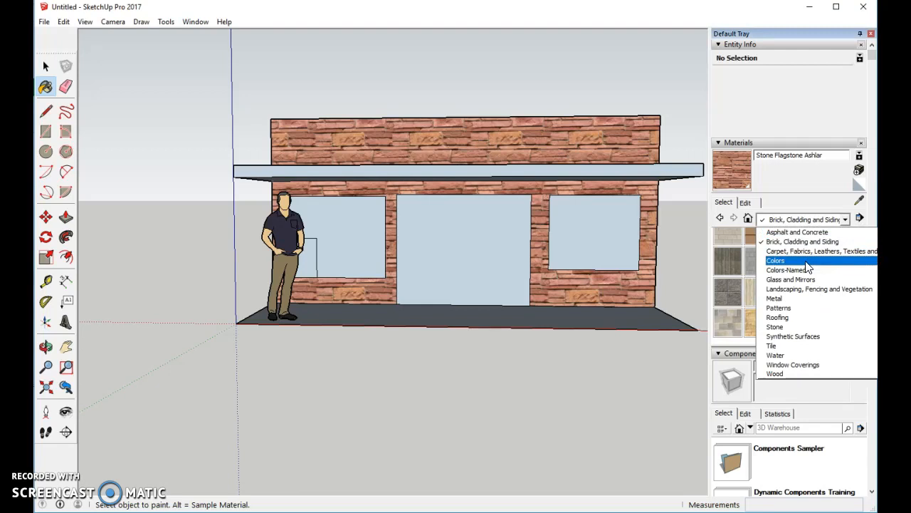
{"action": "left_click", "coordinate": [775, 259]}
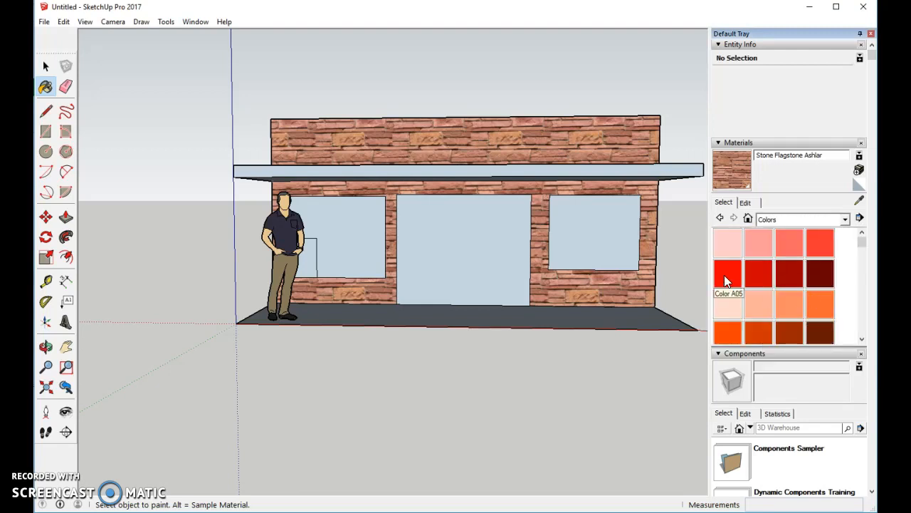
{"action": "left_click", "coordinate": [467, 171]}
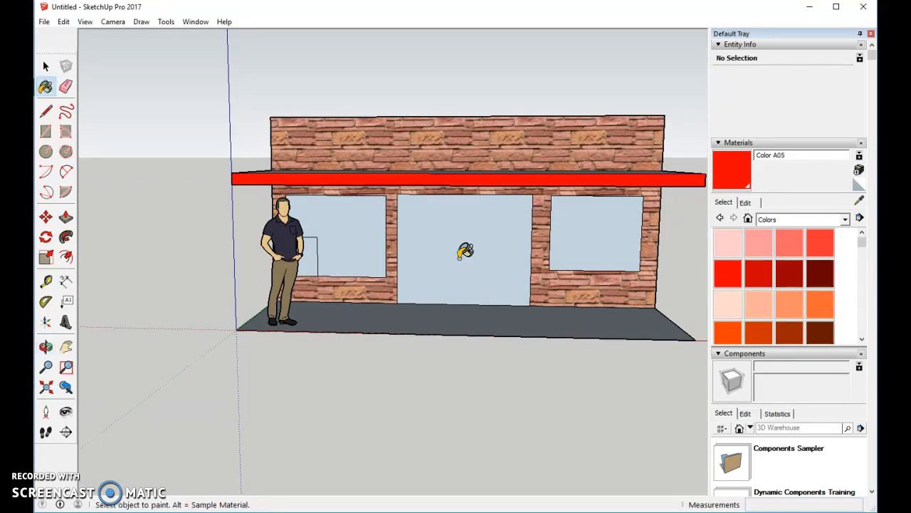
{"action": "mouse_move", "coordinate": [861, 245]}
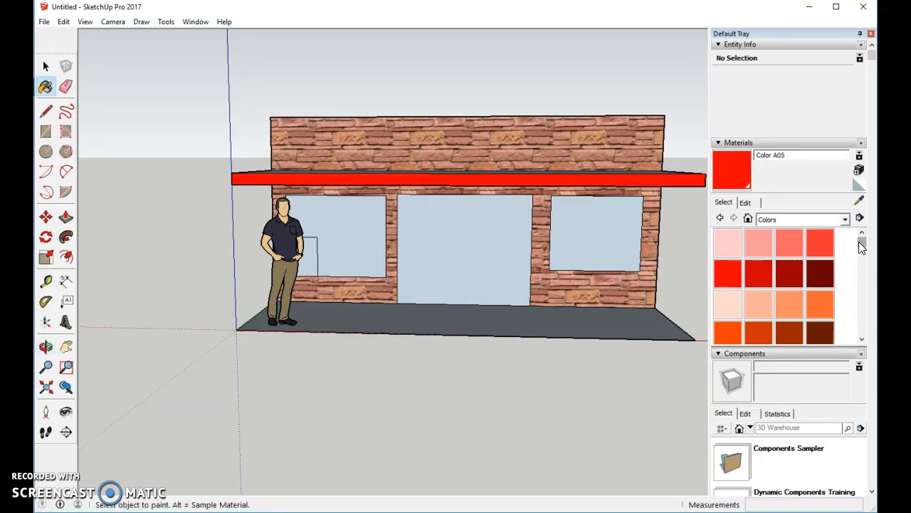
{"action": "scroll", "scroll_direction": "down", "scroll_amount": 3}
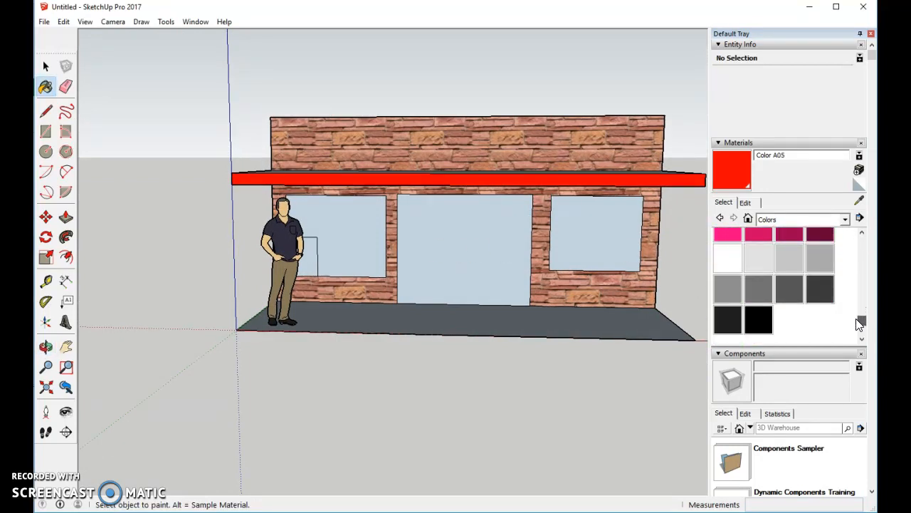
{"action": "left_click", "coordinate": [728, 264]}
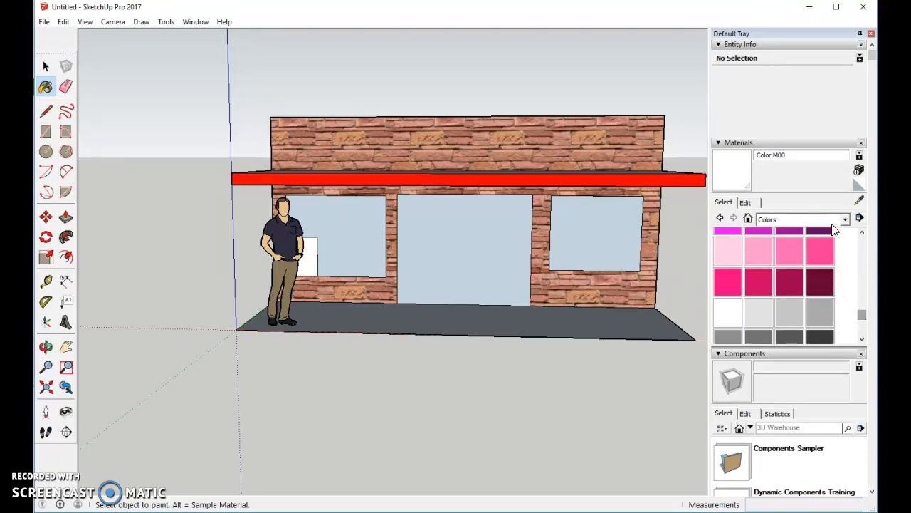
Fill the windows and door with Translucent Glass Blue and split the door down its middle
{"action": "left_click", "coordinate": [845, 219]}
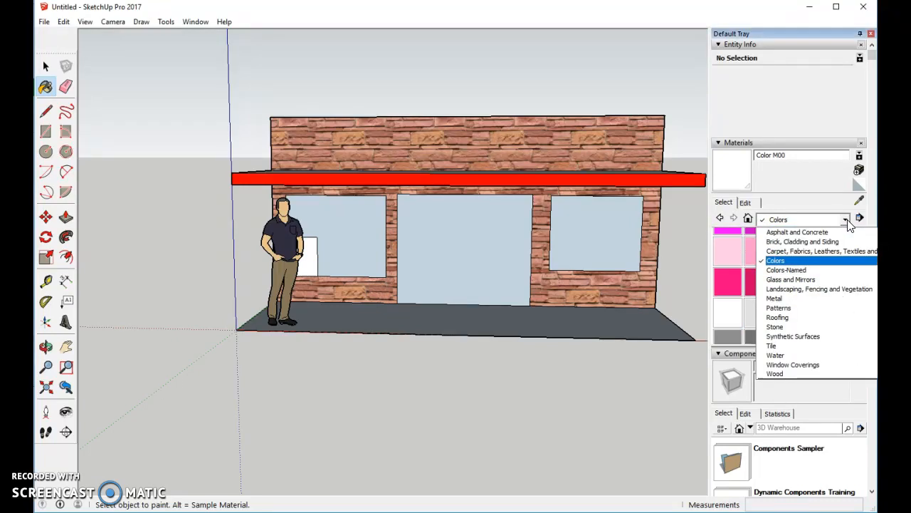
{"action": "left_click", "coordinate": [790, 279]}
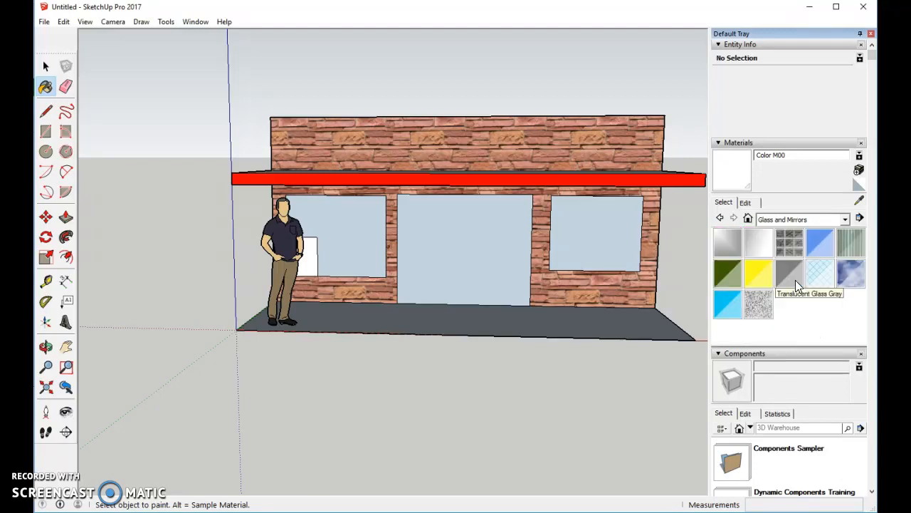
{"action": "left_click", "coordinate": [819, 243]}
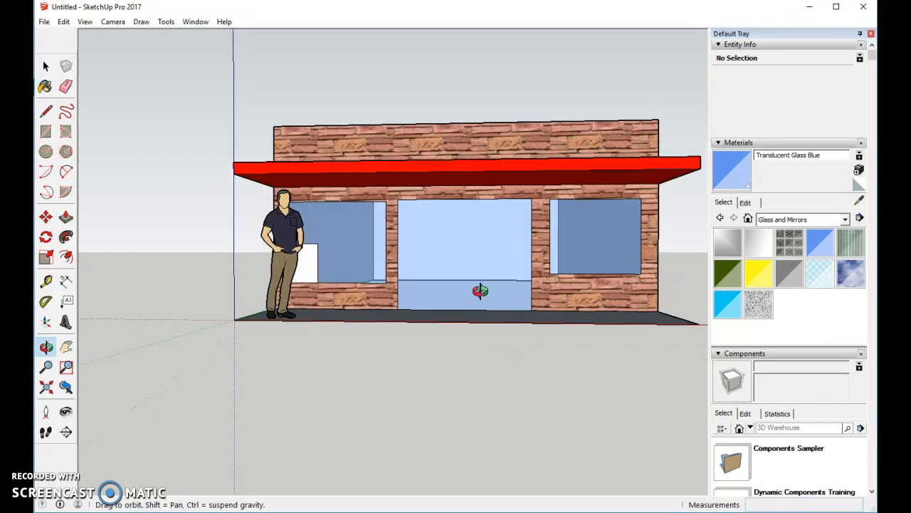
{"action": "left_click", "coordinate": [46, 111]}
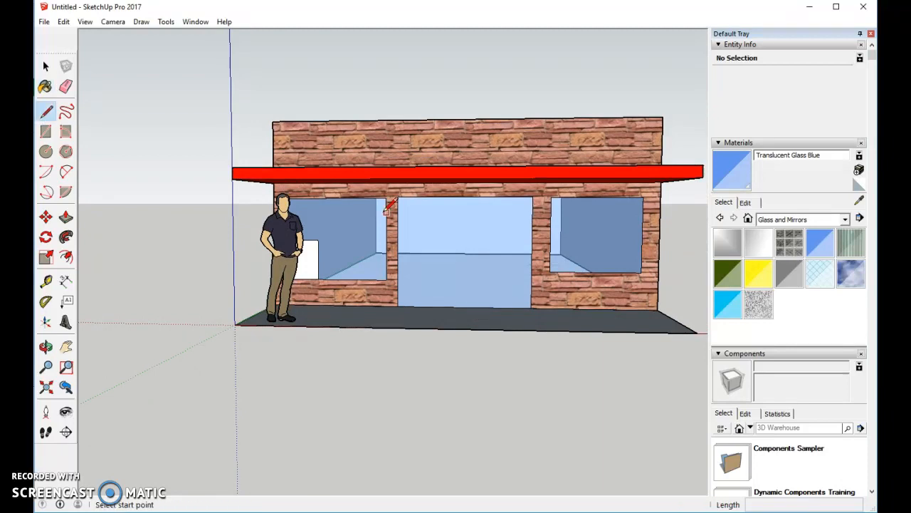
{"action": "mouse_move", "coordinate": [470, 197]}
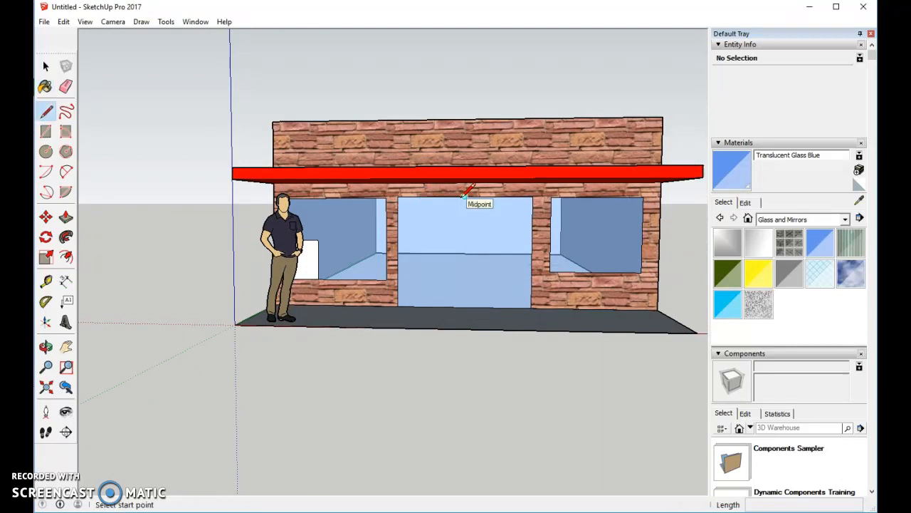
{"action": "left_click", "coordinate": [464, 196]}
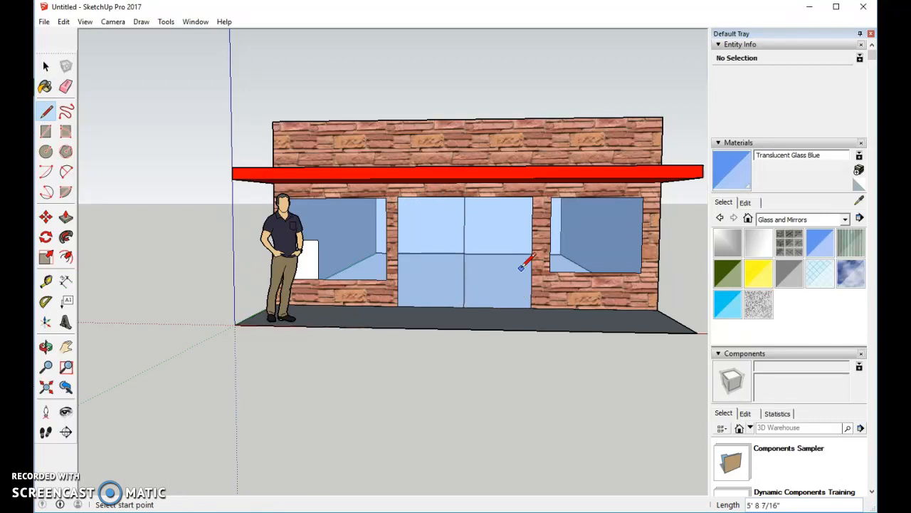
{"action": "mouse_move", "coordinate": [499, 239]}
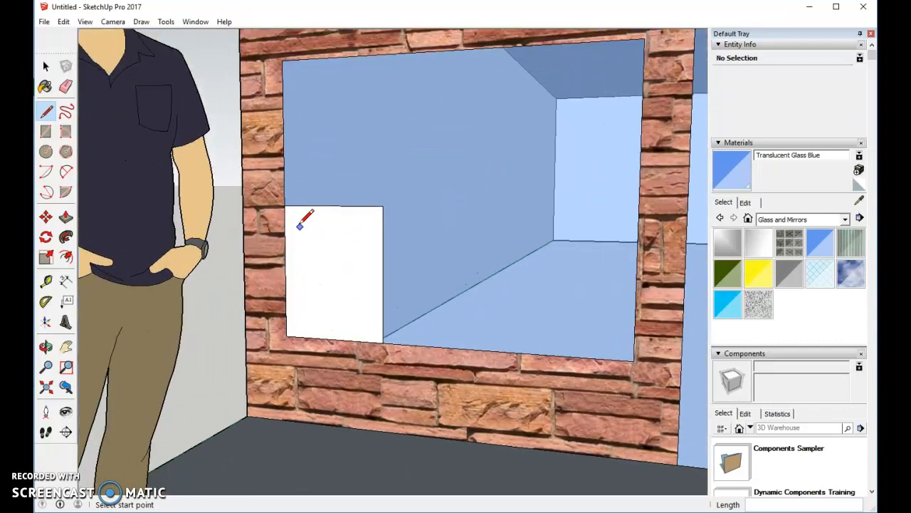
{"action": "mouse_move", "coordinate": [627, 217]}
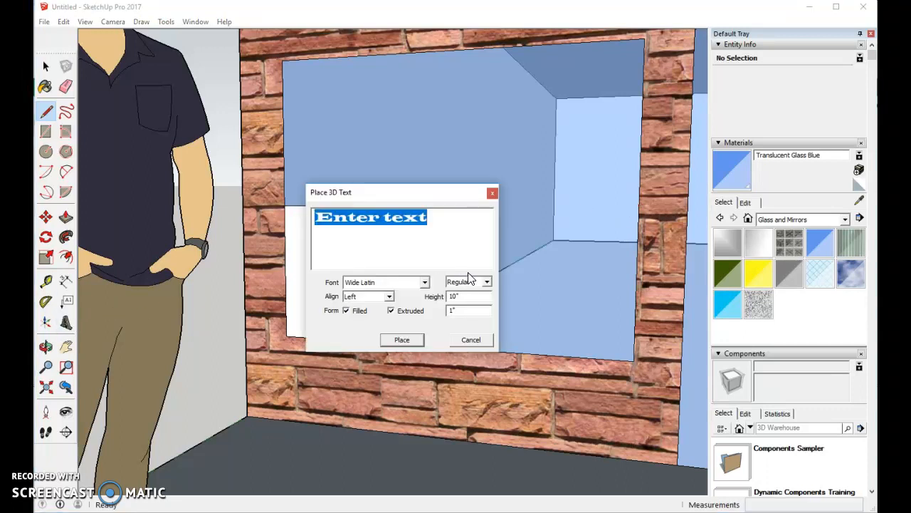
{"action": "mouse_move", "coordinate": [425, 287]}
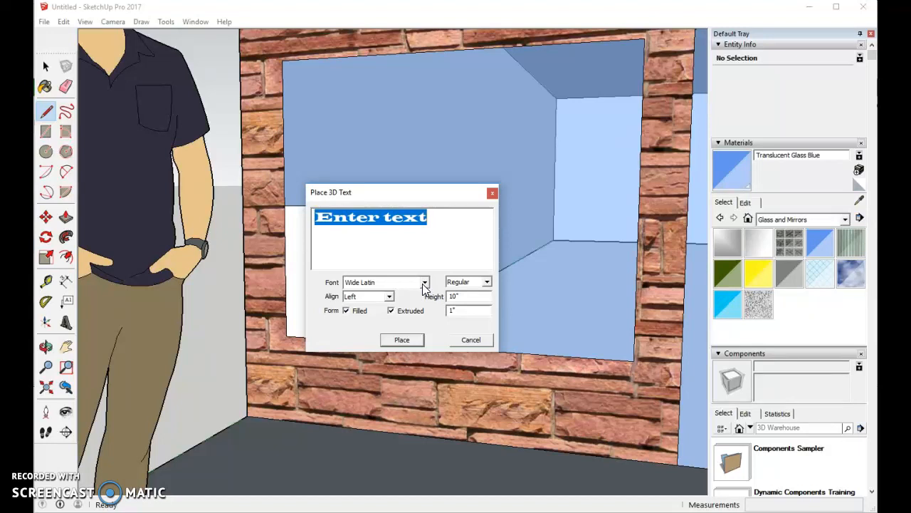
Create filled, extruded 3D text reading SALE and place it in the scene
{"action": "type", "text": "s"}
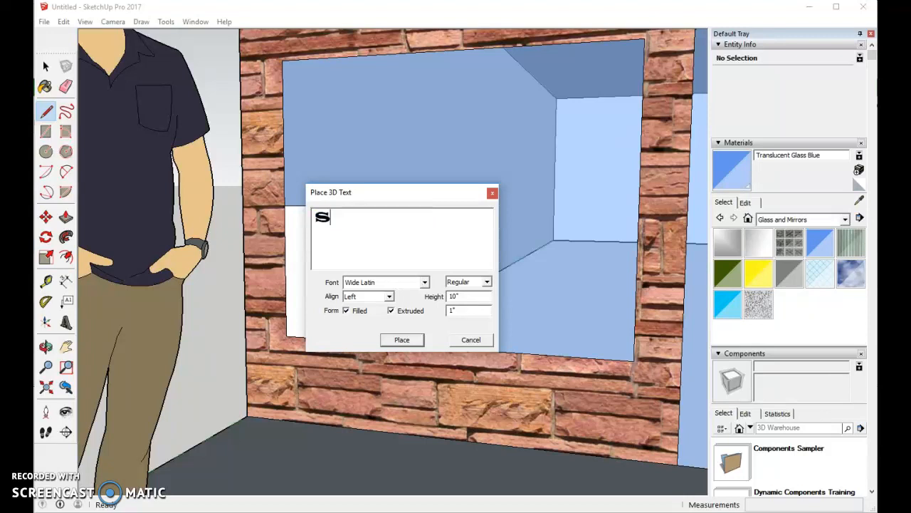
{"action": "type", "text": "ALE"}
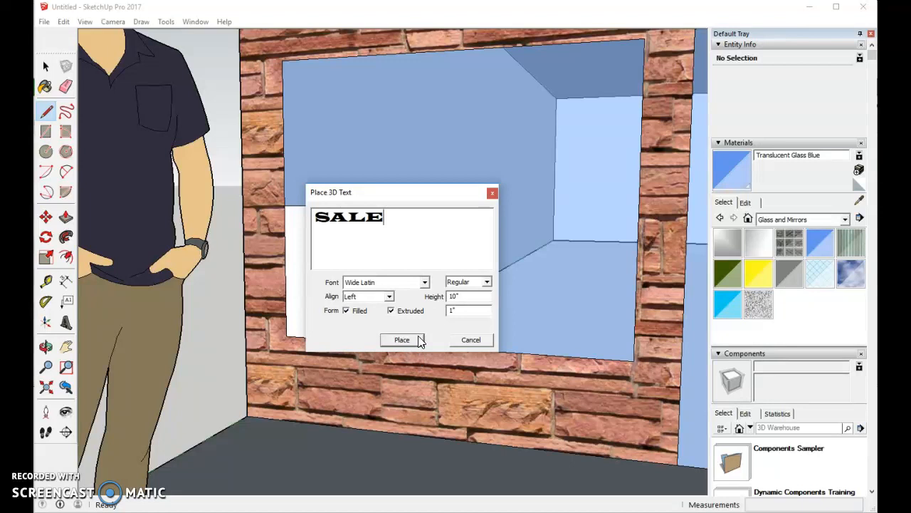
{"action": "left_click", "coordinate": [401, 339]}
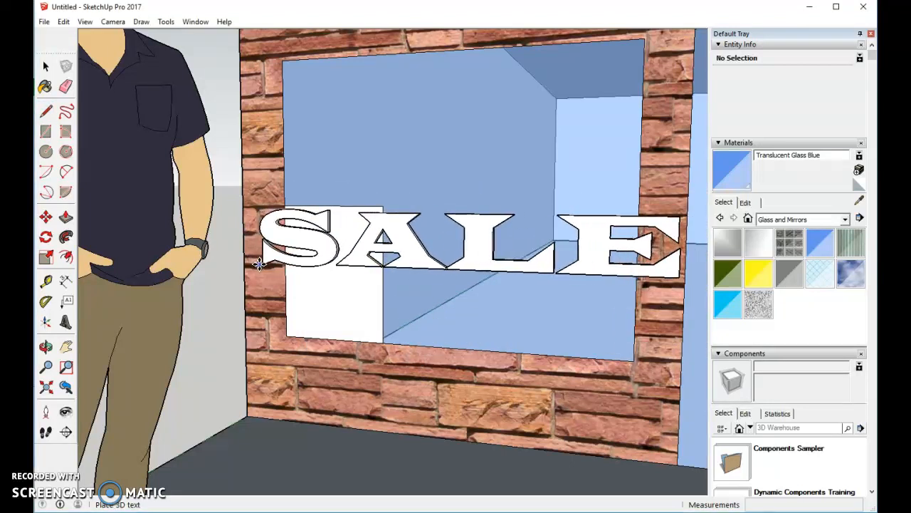
{"action": "mouse_move", "coordinate": [263, 268]}
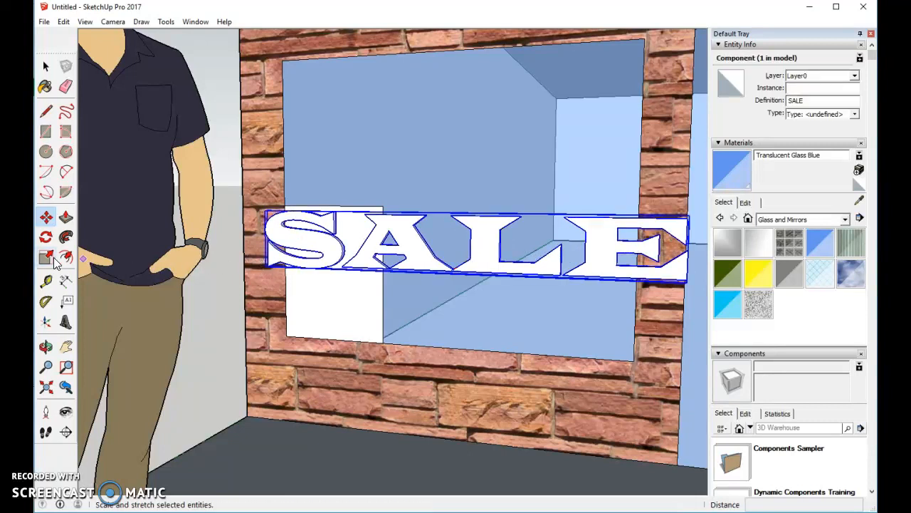
Scale the SALE text to about 0.25 and move it onto the white sign board
{"action": "left_click", "coordinate": [45, 256]}
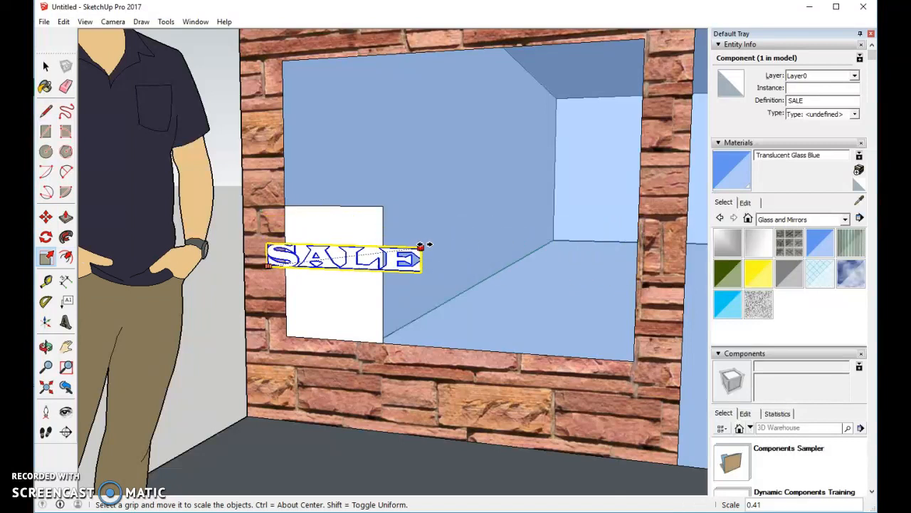
{"action": "left_click_drag", "start_coordinate": [430, 245], "coordinate": [363, 255]}
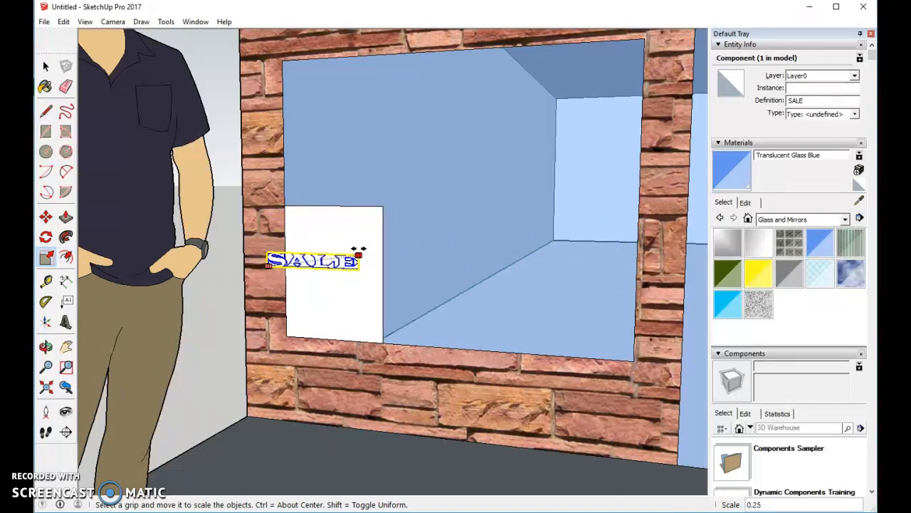
{"action": "left_click", "coordinate": [45, 217]}
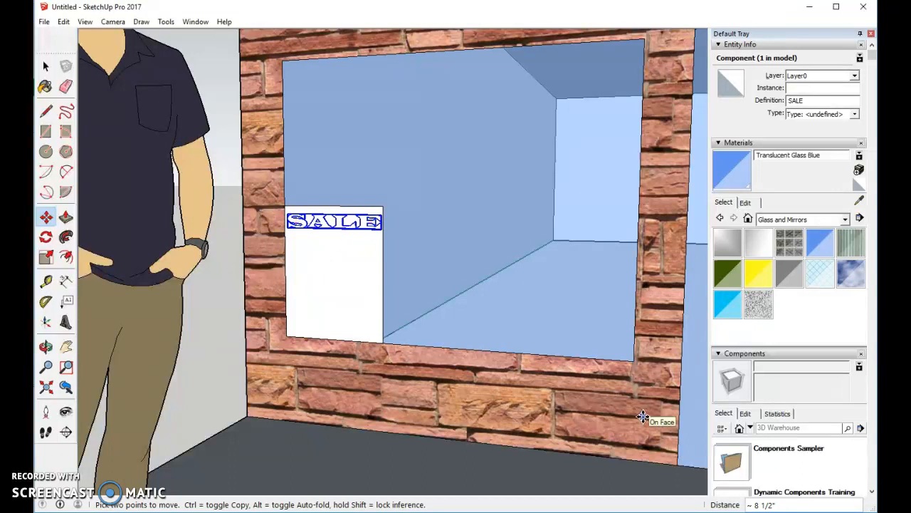
{"action": "mouse_move", "coordinate": [363, 182]}
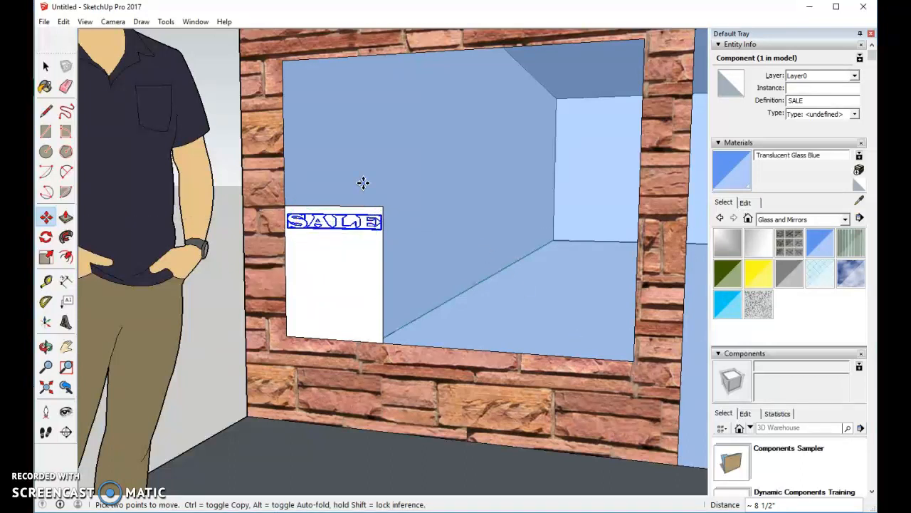
{"action": "left_click", "coordinate": [45, 66]}
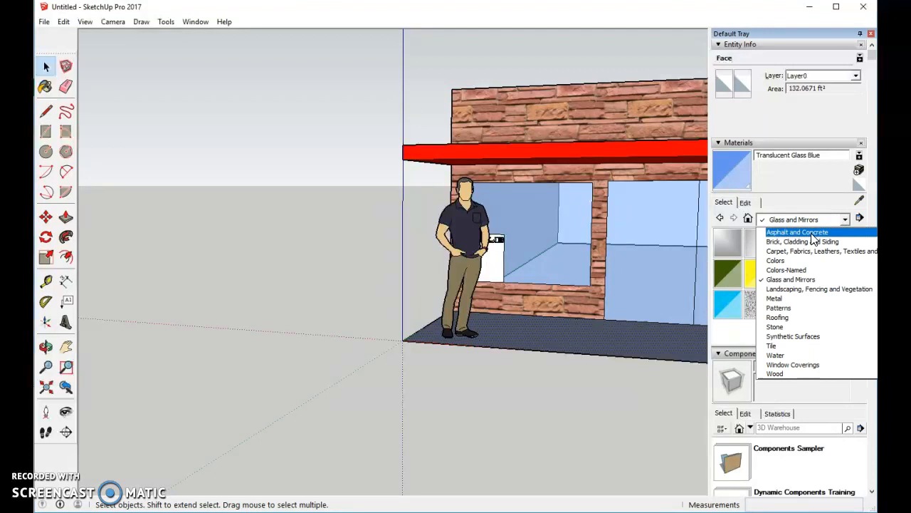
Paint the awning top with Polished Concrete Old and hide the Default Tray
{"action": "left_click", "coordinate": [797, 231]}
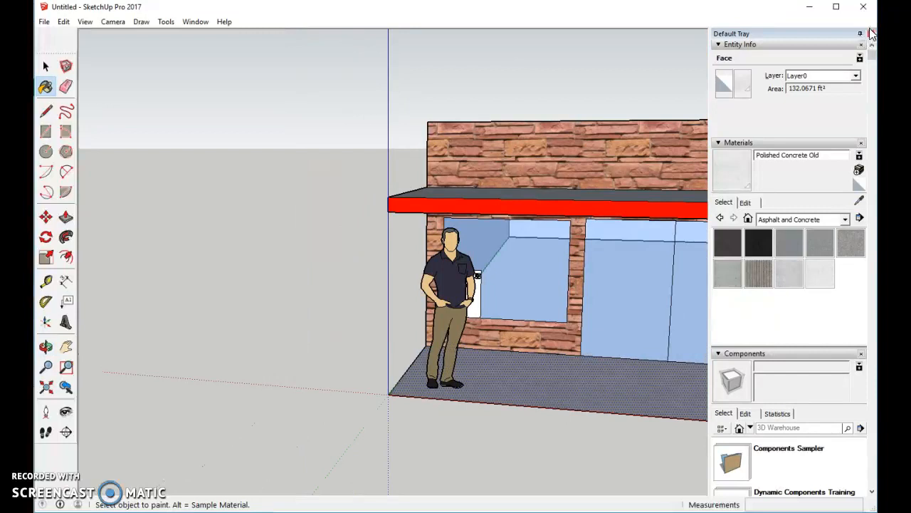
{"action": "left_click", "coordinate": [871, 34]}
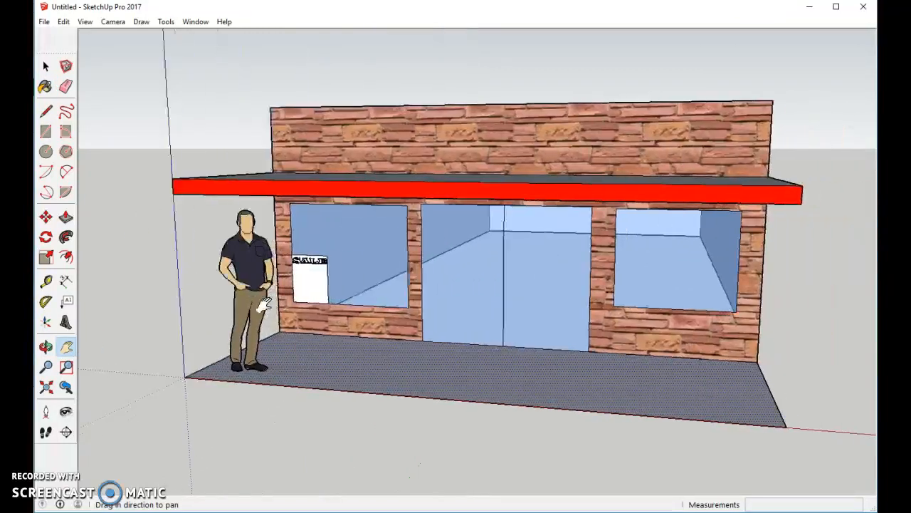
Select the standing man and copy him via Edit > Copy
{"action": "left_click_drag", "start_coordinate": [499, 285], "coordinate": [477, 271]}
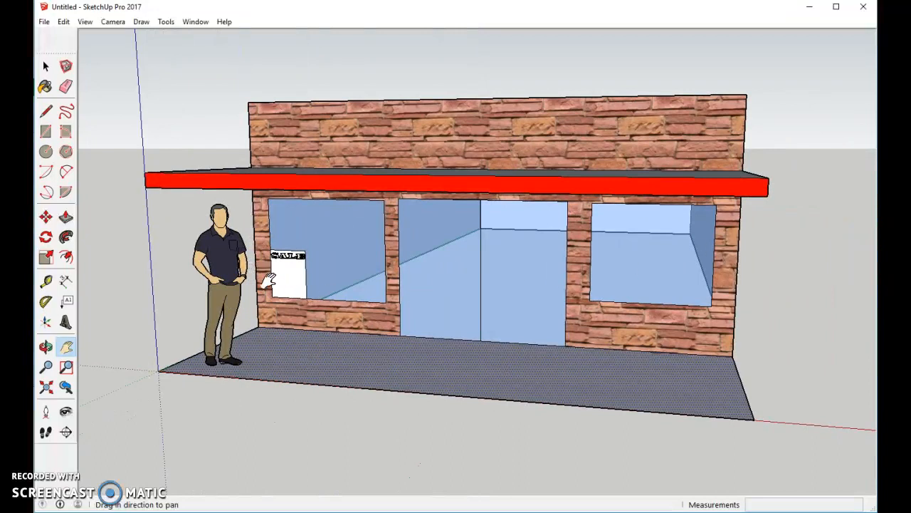
{"action": "left_click", "coordinate": [46, 65]}
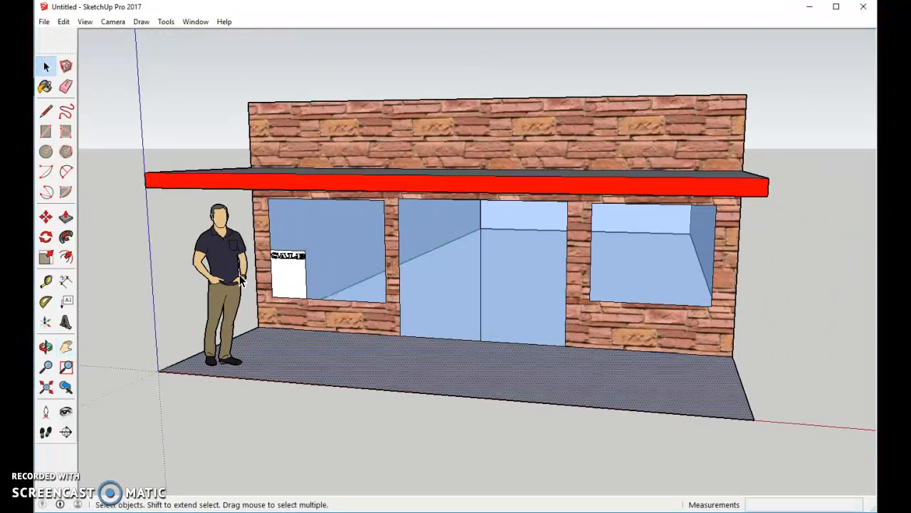
{"action": "left_click", "coordinate": [221, 285]}
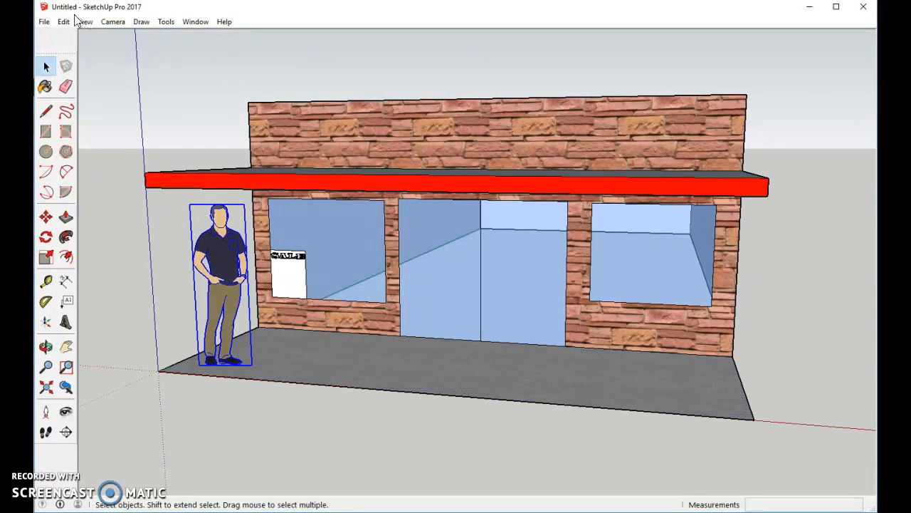
{"action": "left_click", "coordinate": [63, 21]}
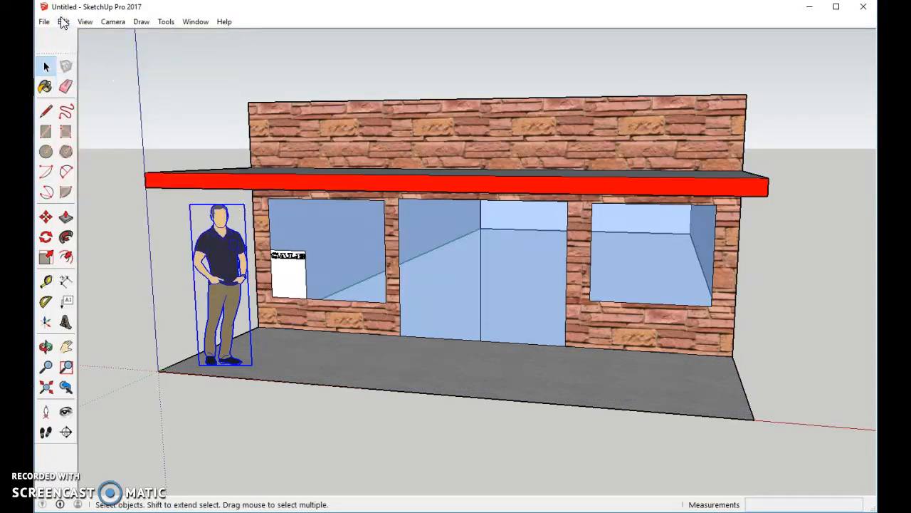
Paste the copy and stand it inside the middle doorway, then deselect
{"action": "left_click", "coordinate": [62, 21]}
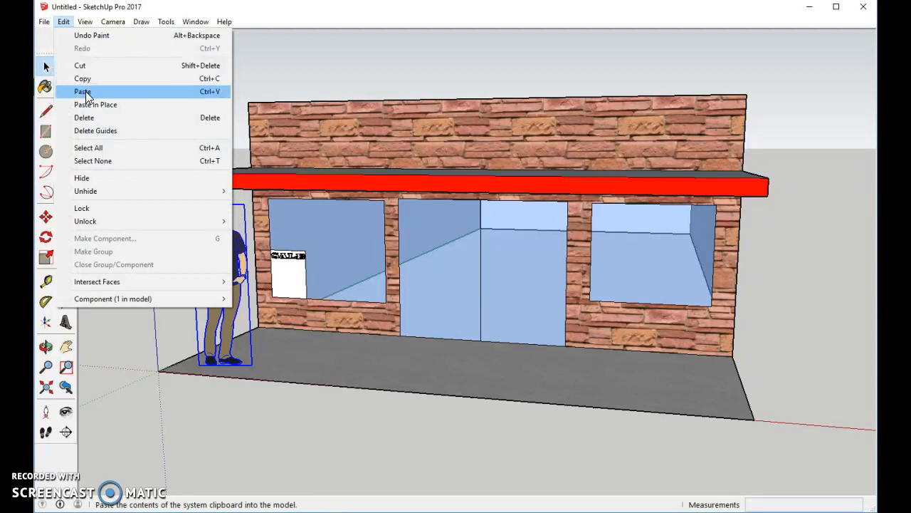
{"action": "left_click", "coordinate": [82, 91]}
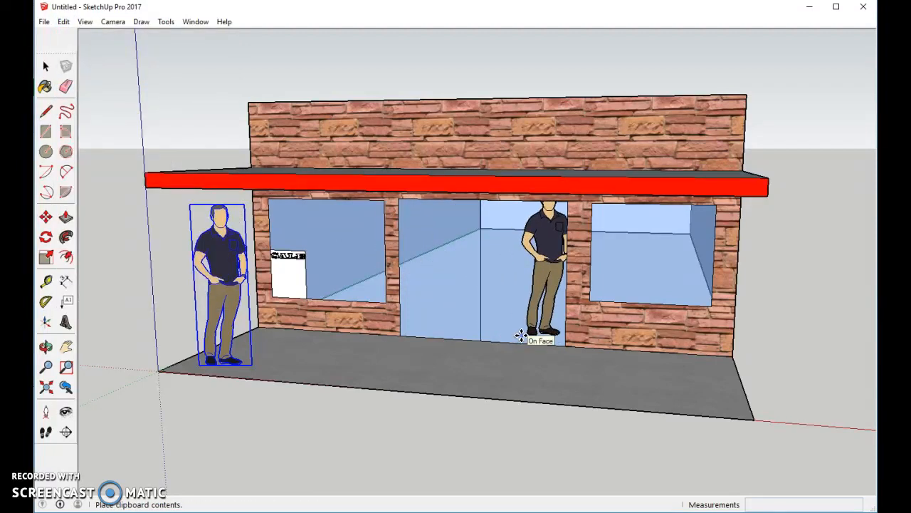
{"action": "left_click", "coordinate": [45, 216]}
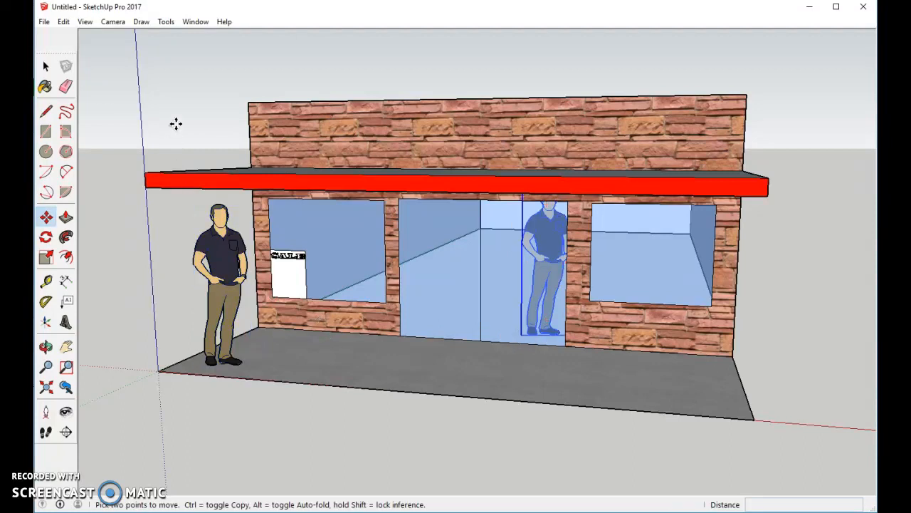
{"action": "left_click", "coordinate": [46, 66]}
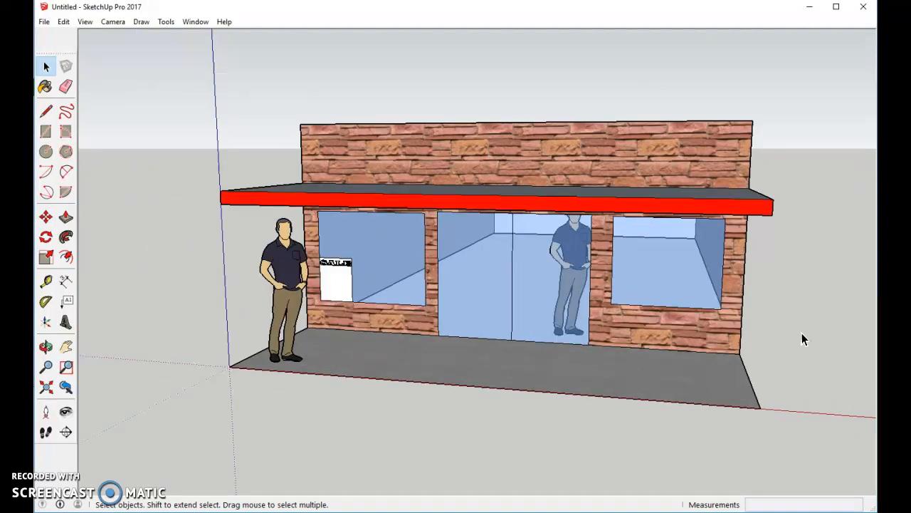
{"action": "mouse_move", "coordinate": [106, 319]}
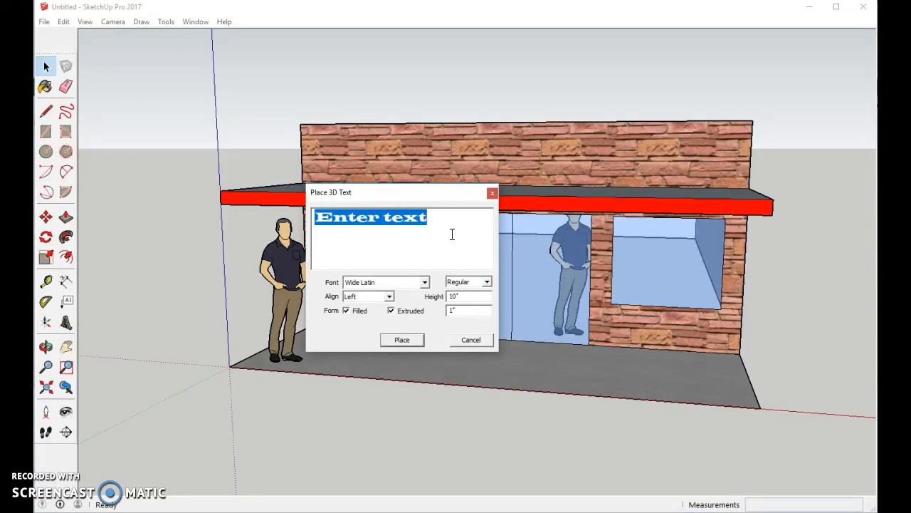
Enter STORE as 3D text and place it on the brick wall above the awning
{"action": "type", "text": "ST"}
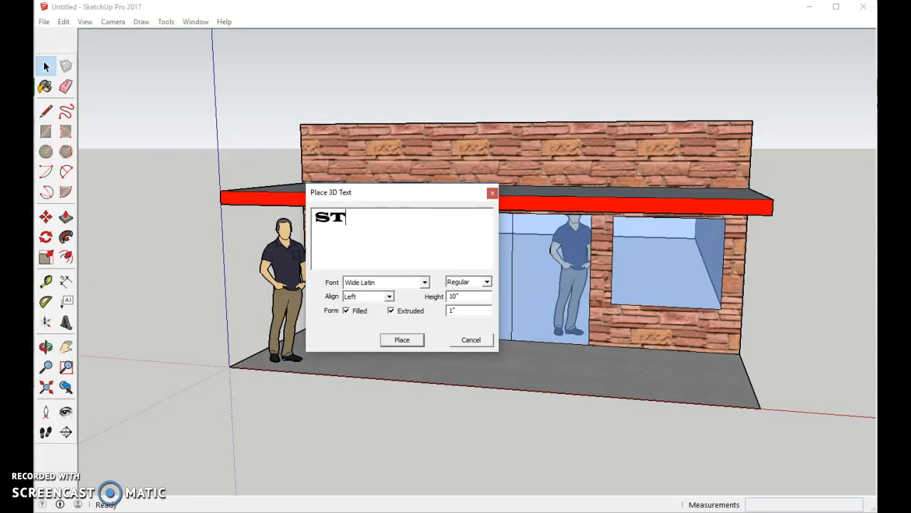
{"action": "type", "text": "ORE"}
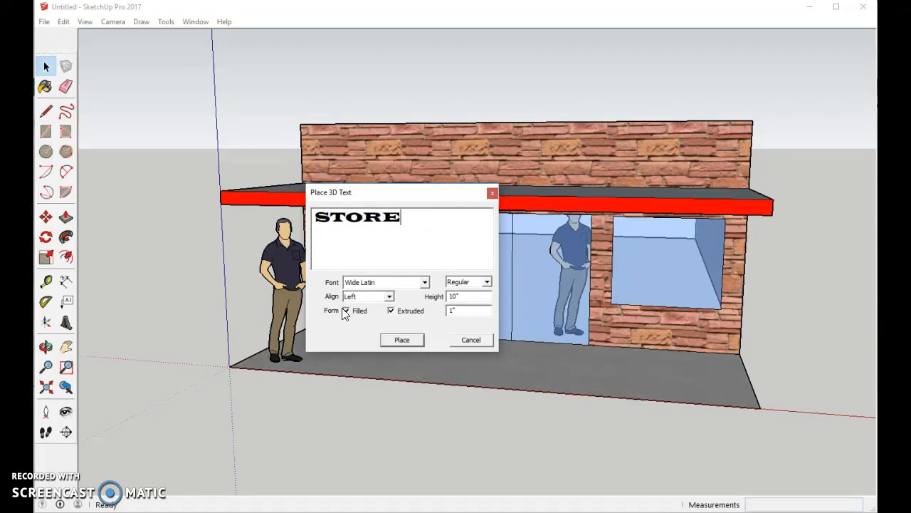
{"action": "left_click", "coordinate": [402, 339]}
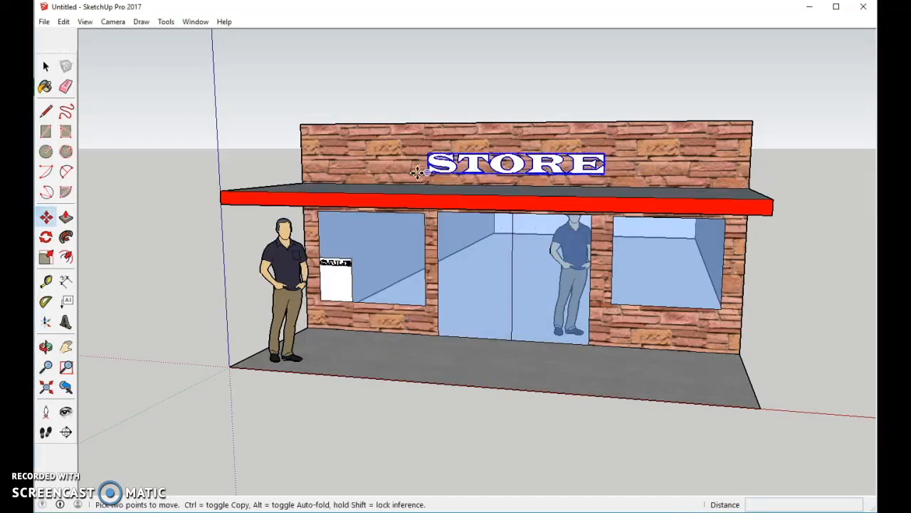
{"action": "left_click", "coordinate": [45, 65]}
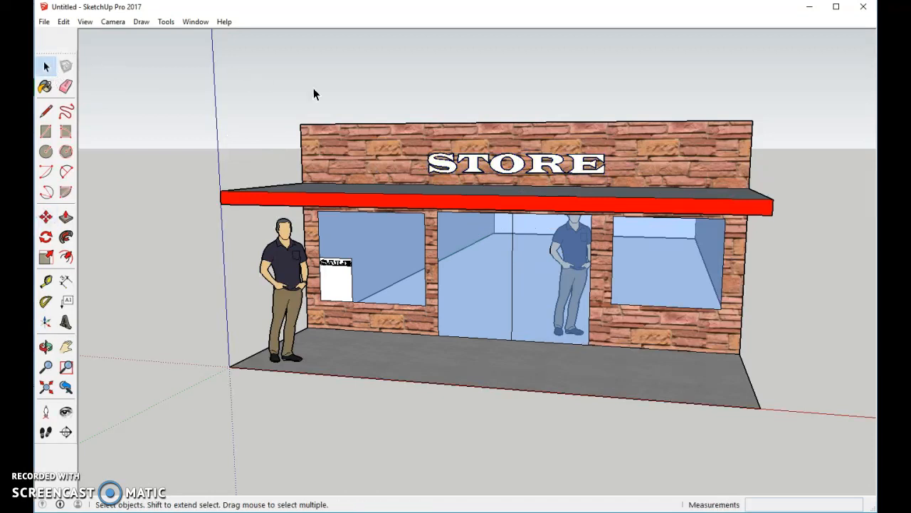
{"action": "mouse_move", "coordinate": [850, 163]}
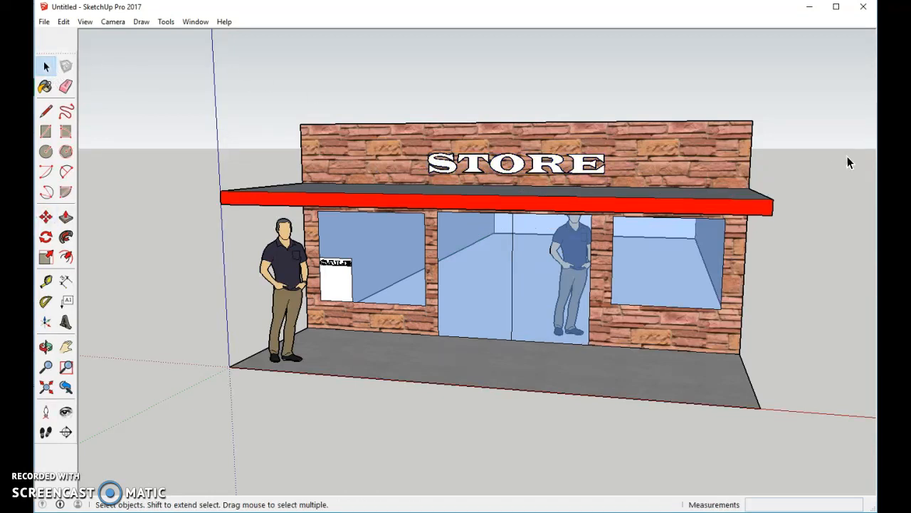